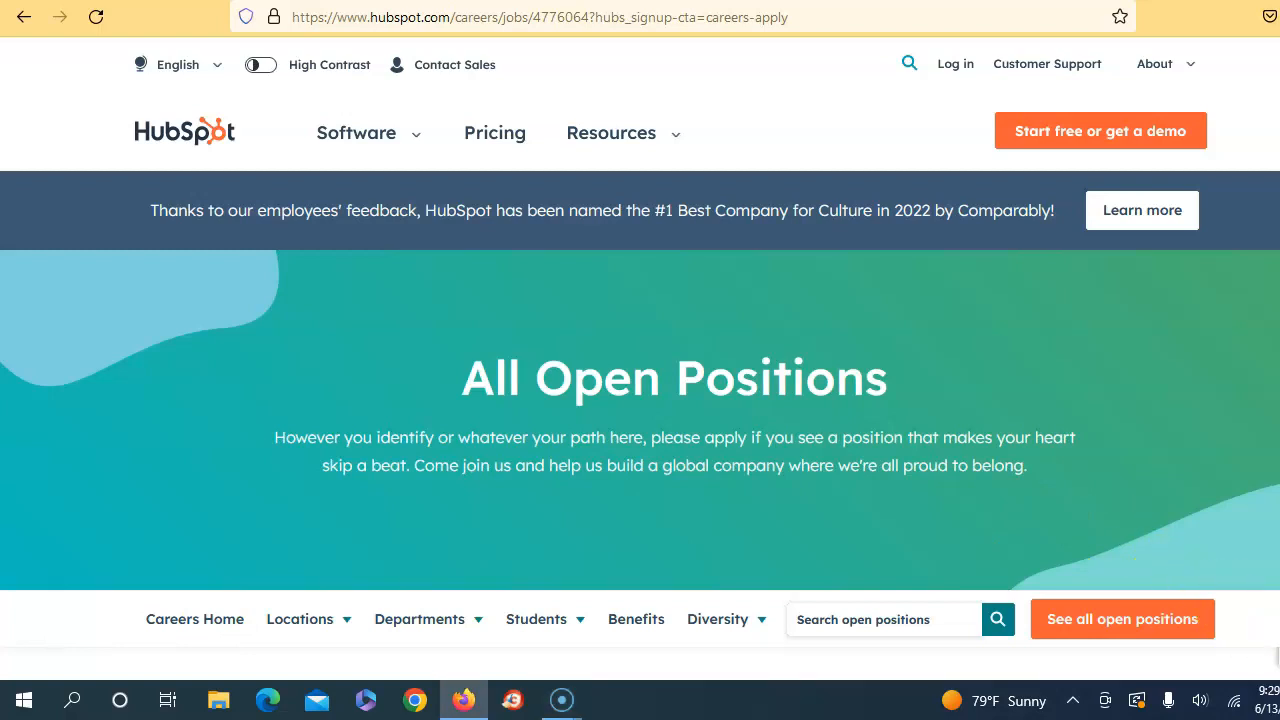
Scroll past the All Open Positions banner to the Deliverability Team Lead (Product, Remote - USA) description.
scroll("down", 3)
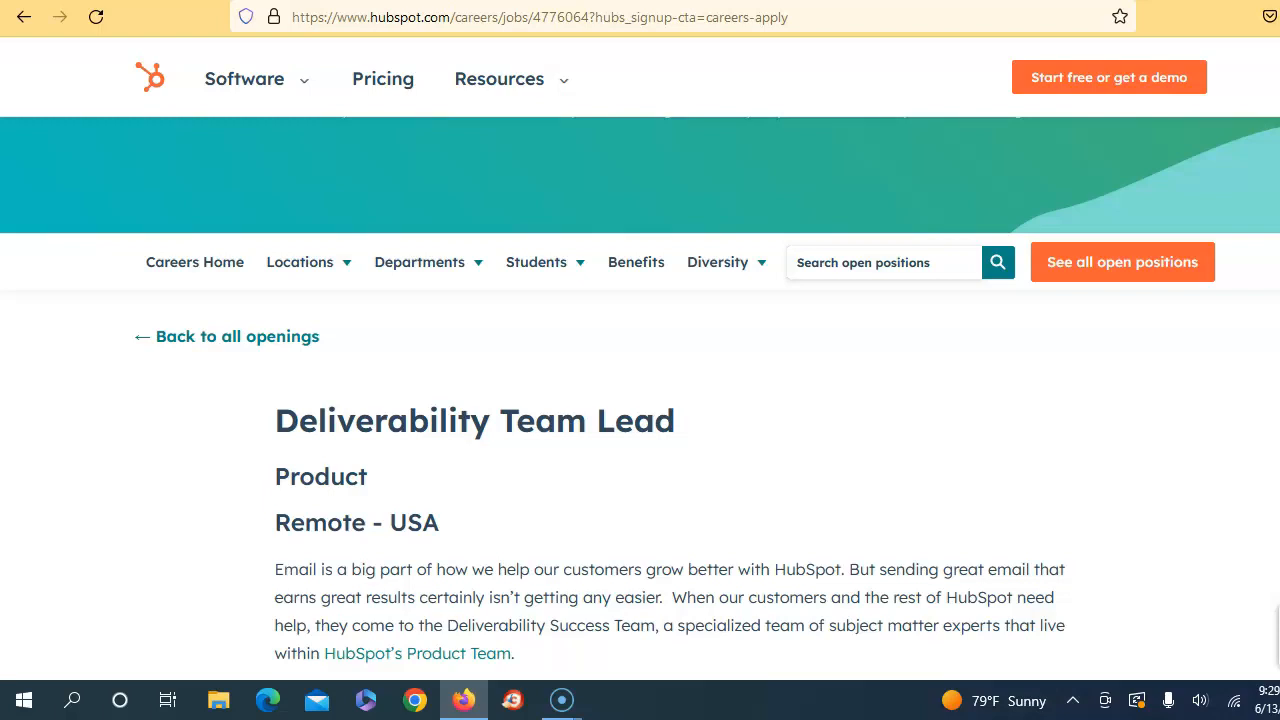
scroll("down", 3)
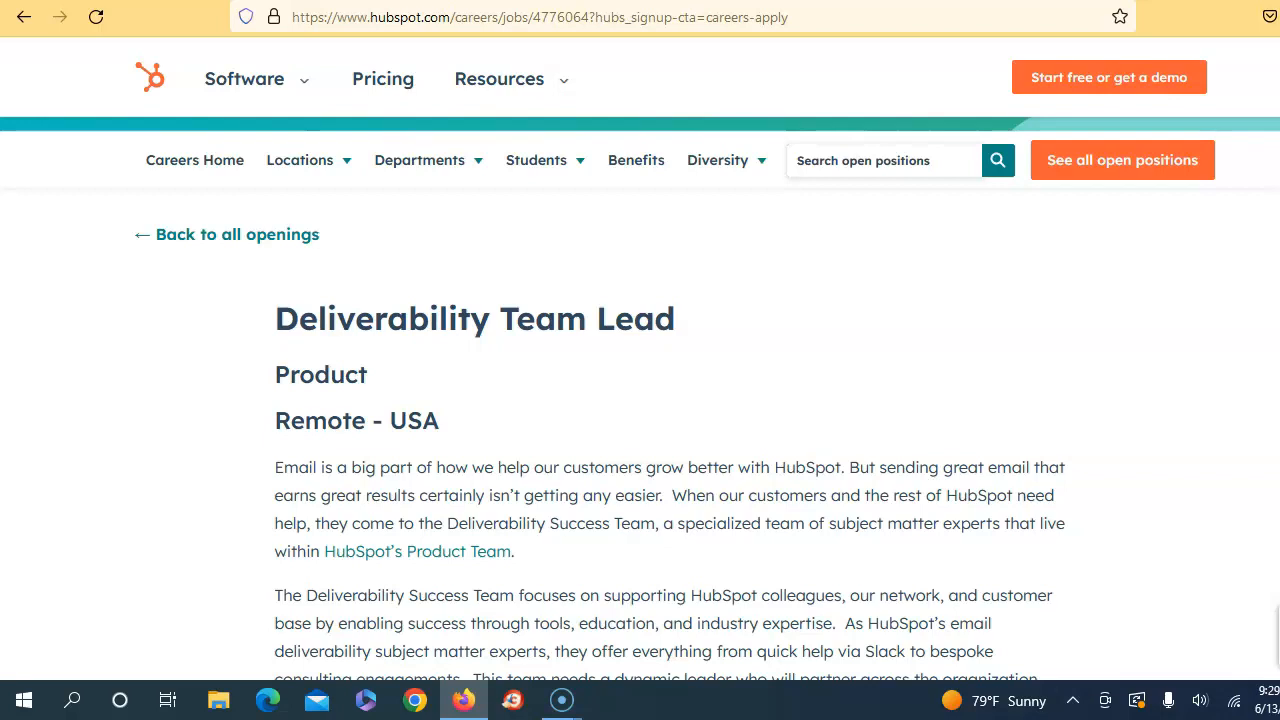
scroll("down", 3)
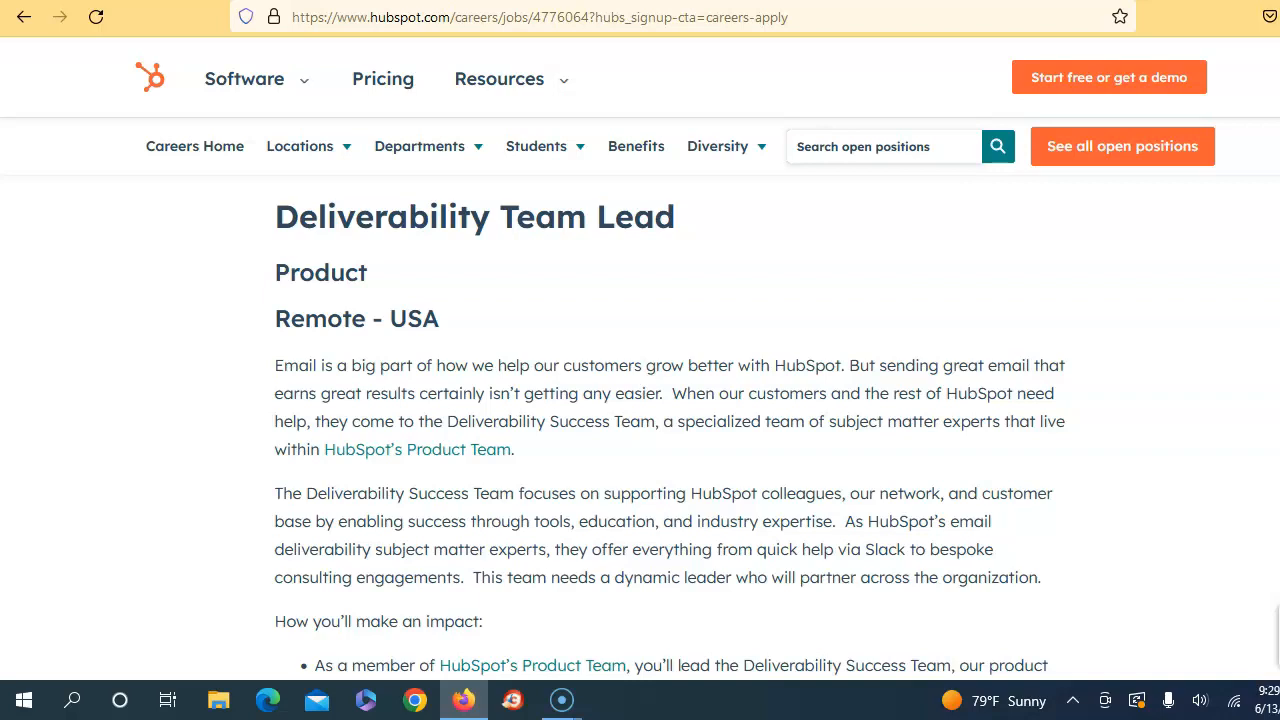
Read down the posting through 'How you'll make an impact', including escalations and team knowledge scaling.
scroll("down", 3)
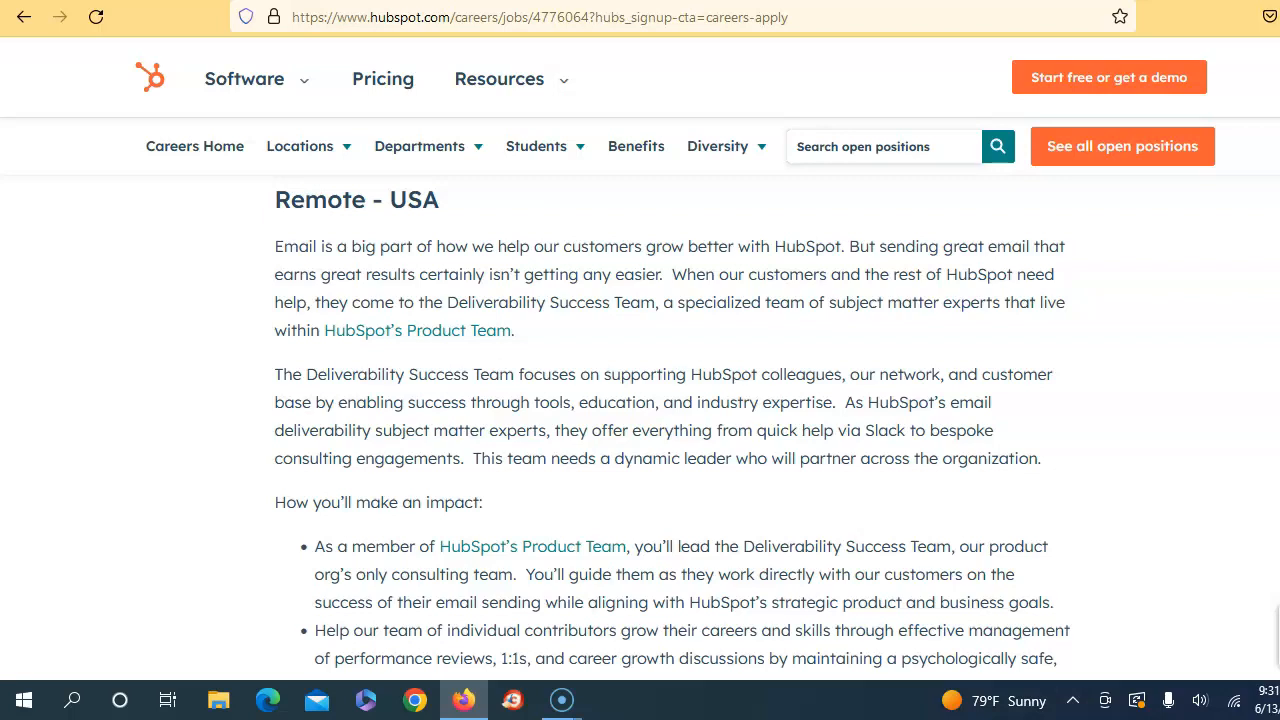
scroll("down", 3)
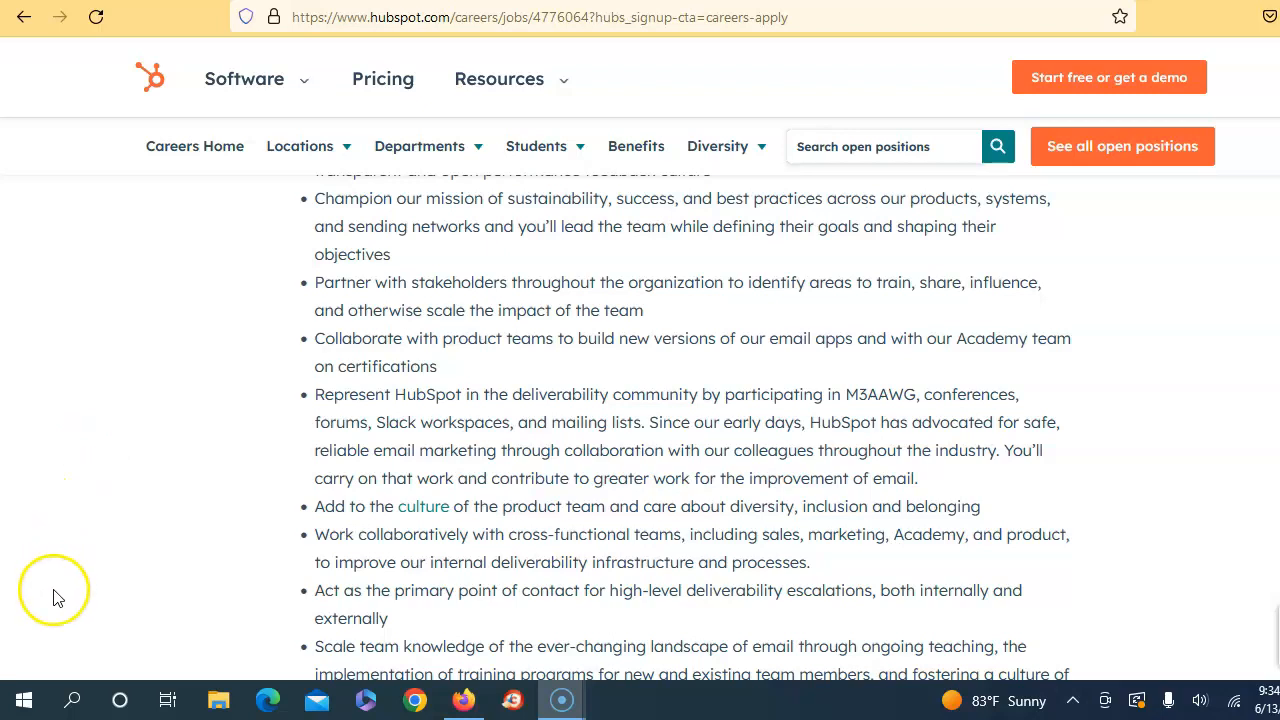
Scroll past 'We are looking for people who have' to the 115000–161000 USD cash compensation range.
scroll("down", 3)
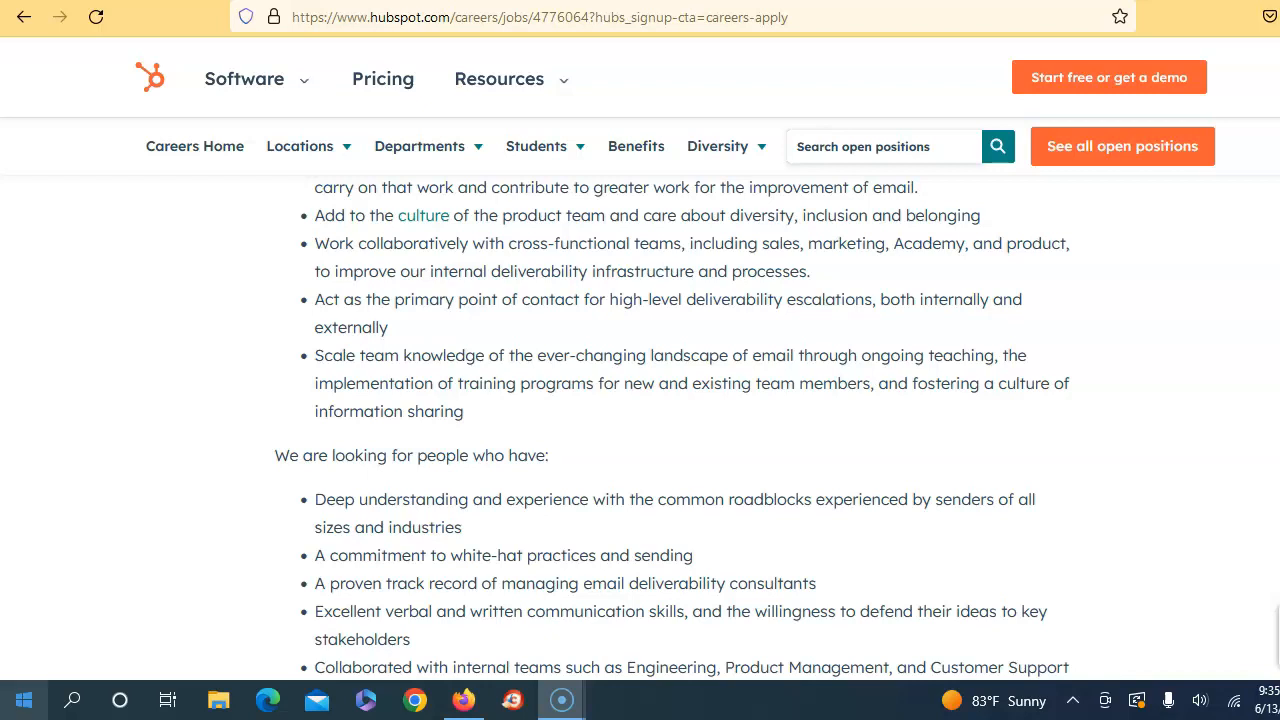
scroll("down", 3)
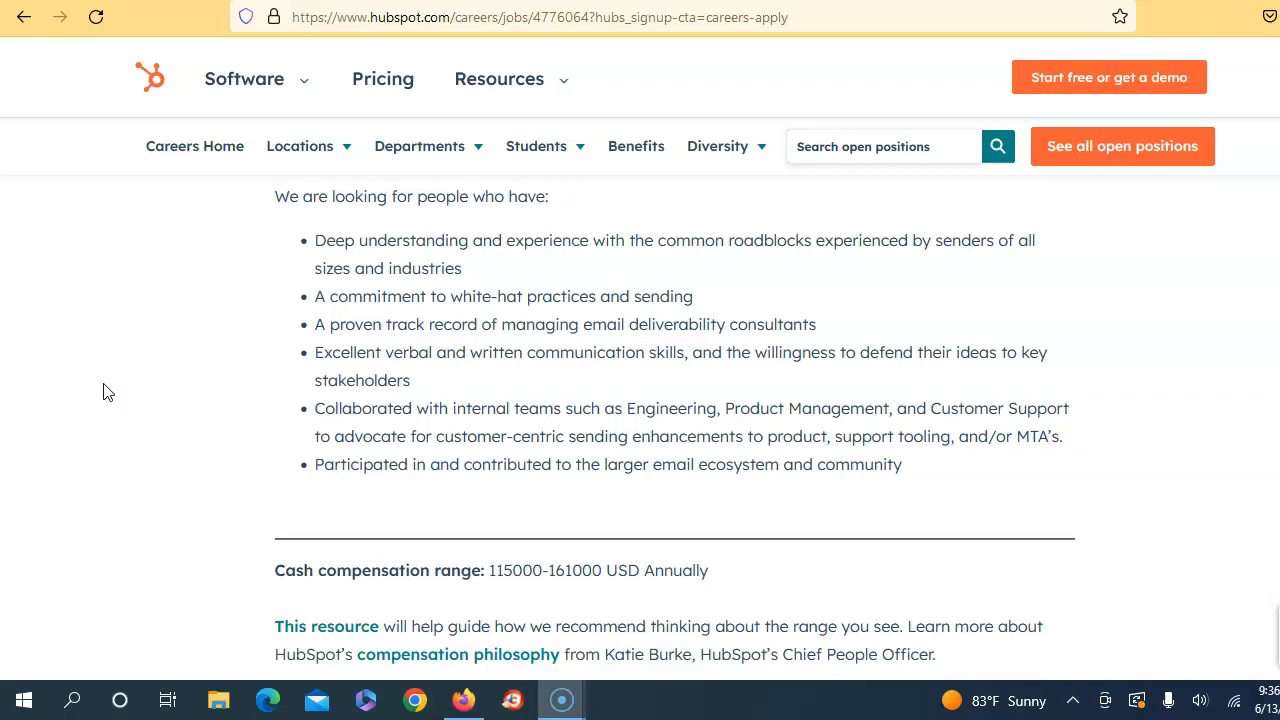
Read the benefits note, fair pay statement and disability accommodation contact below the compensation details.
scroll("down", 3)
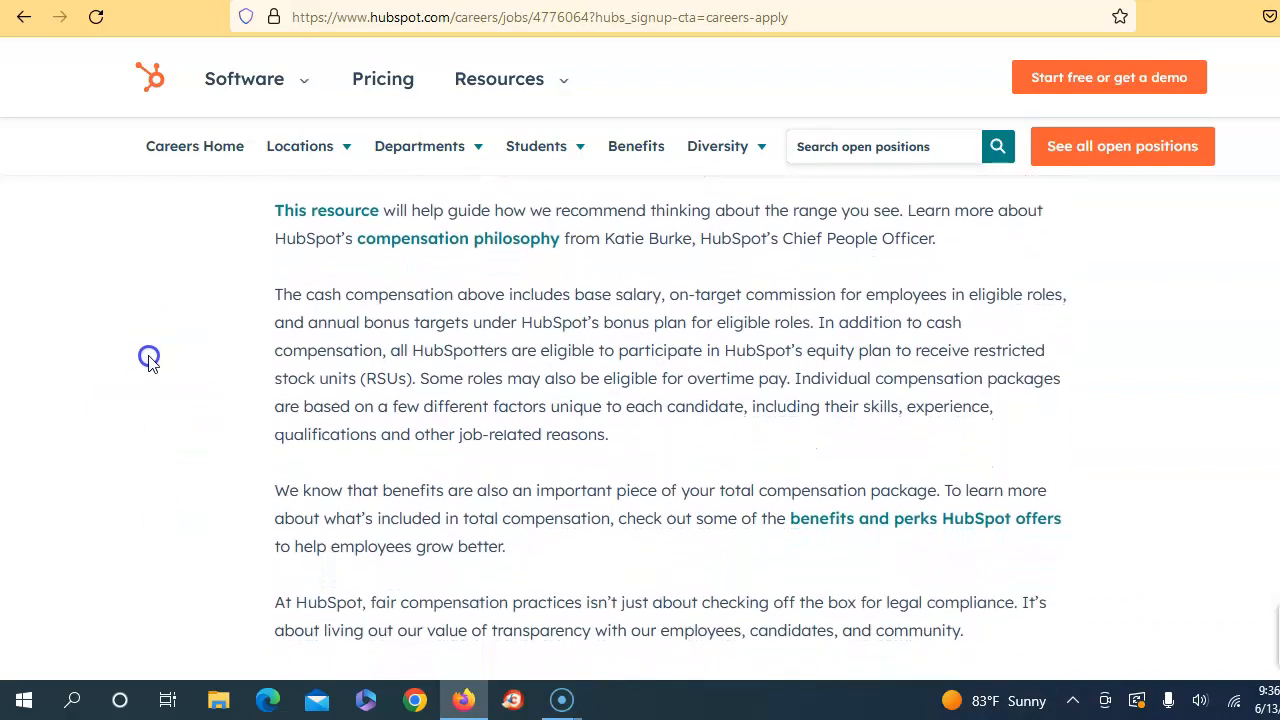
scroll("down", 3)
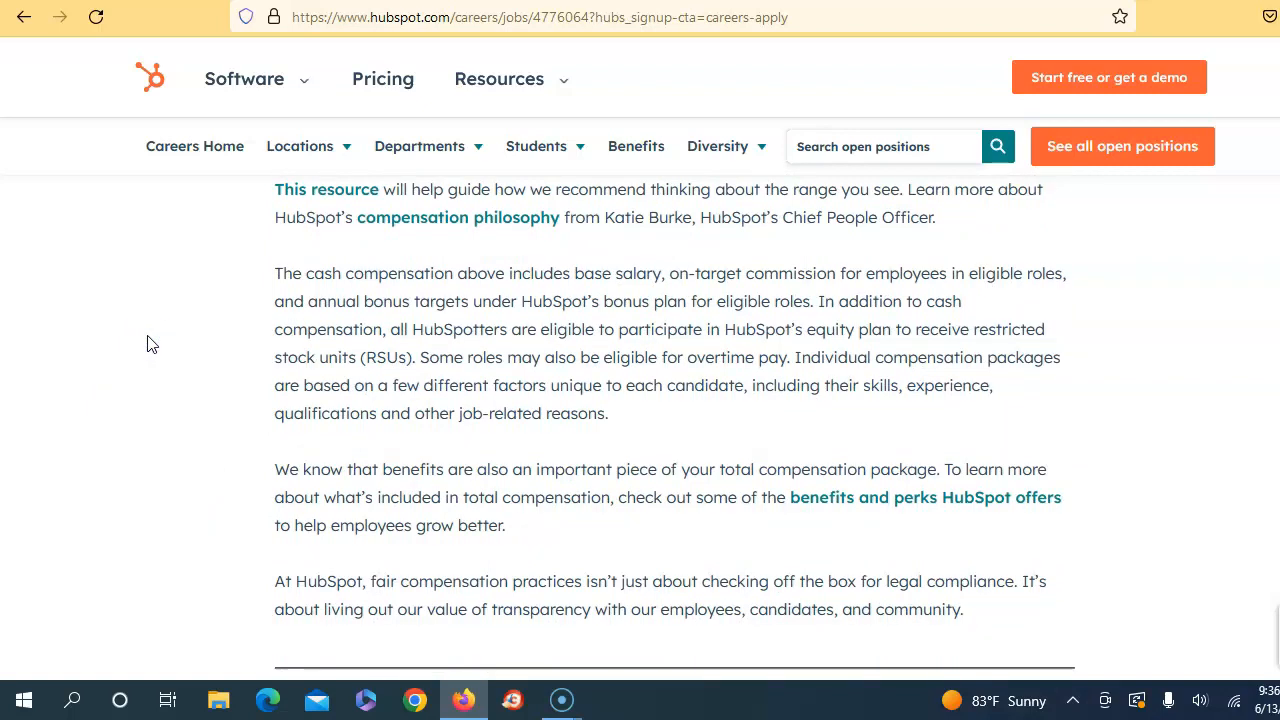
scroll("up", 3)
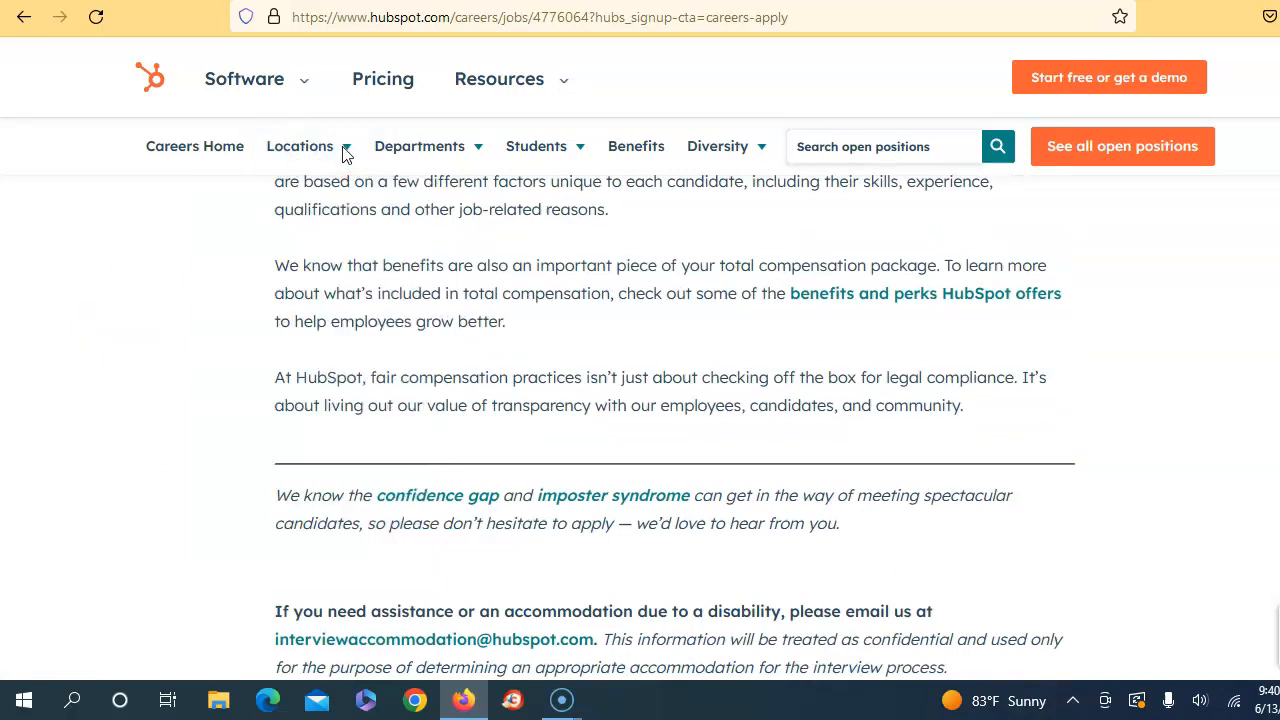
Scroll past the Germany Applicants note to About HubSpot and try the Locations navigation dropdown.
left_click(300, 146)
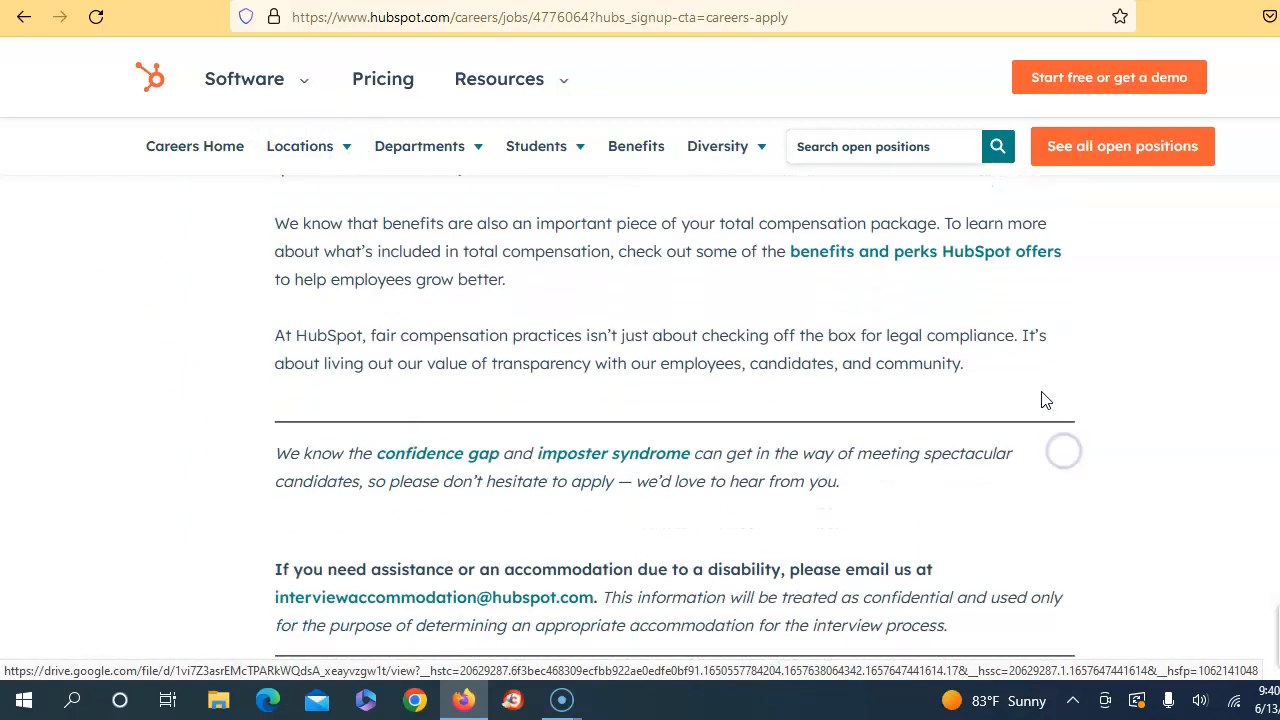
scroll("down", 3)
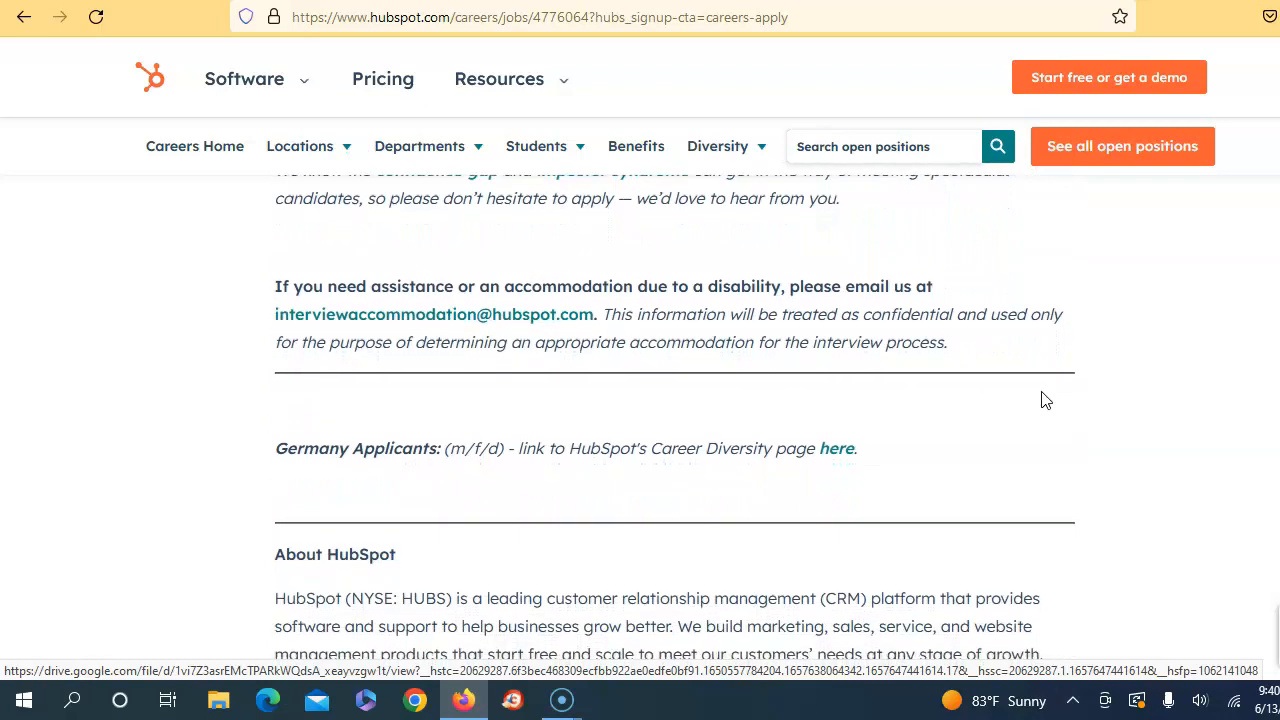
left_click(299, 146)
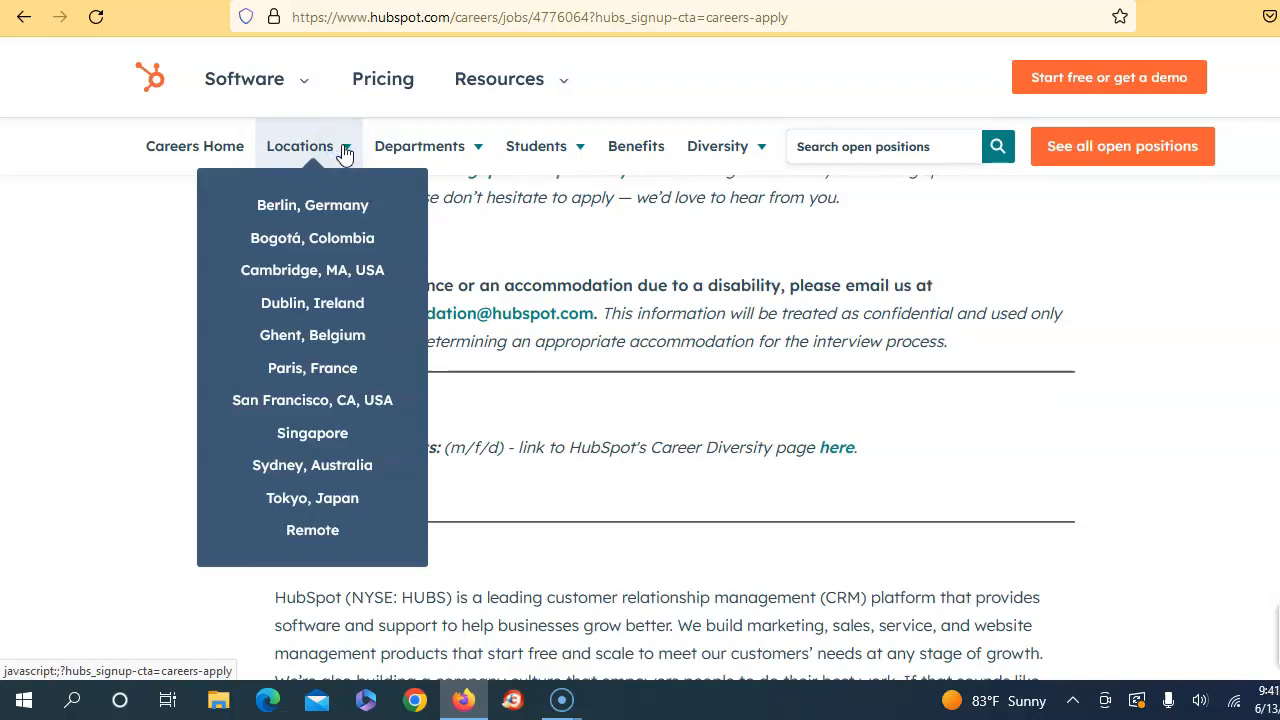
left_click(300, 146)
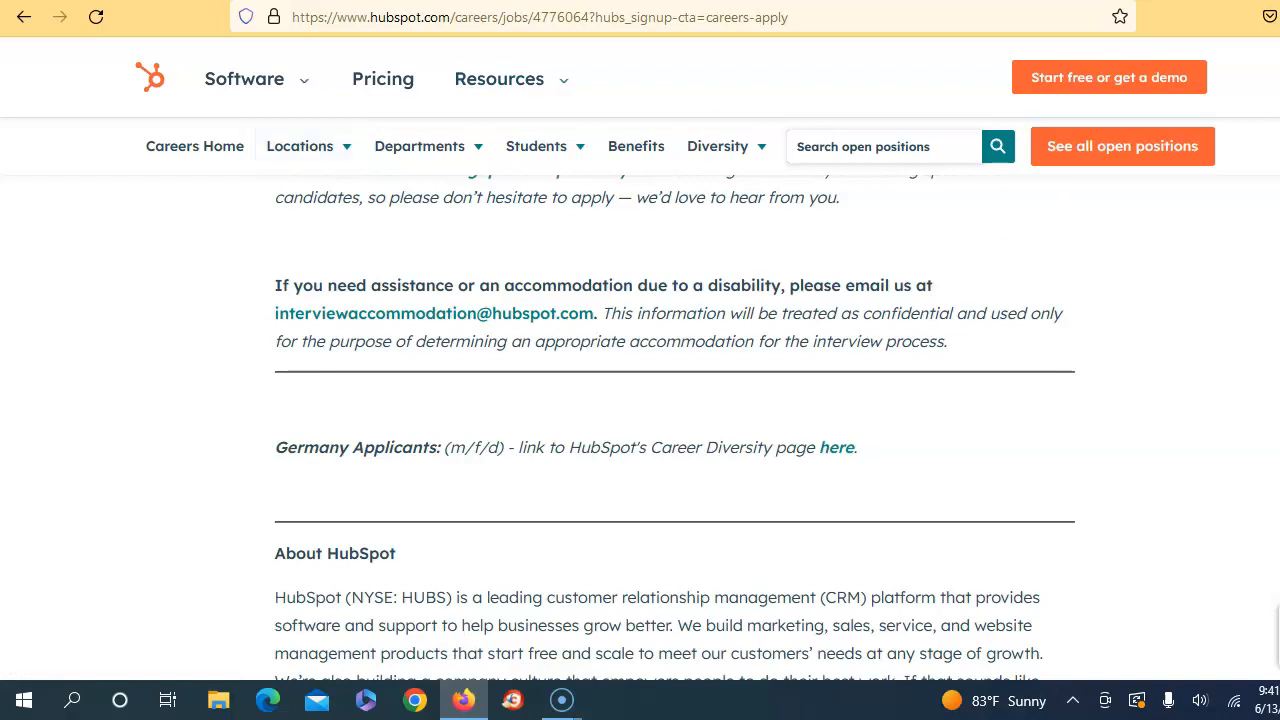
Return up to the impact responsibilities and requirements, then go to the careers Benefits page.
scroll("up", 3)
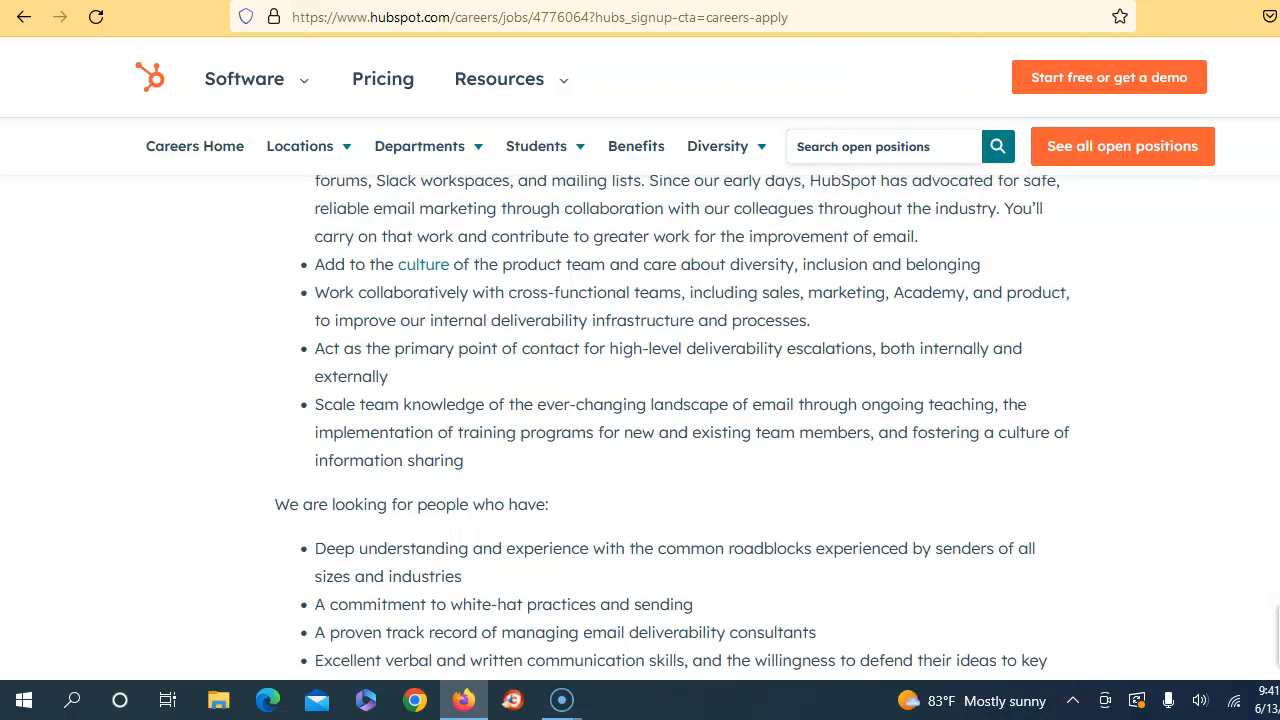
left_click(636, 146)
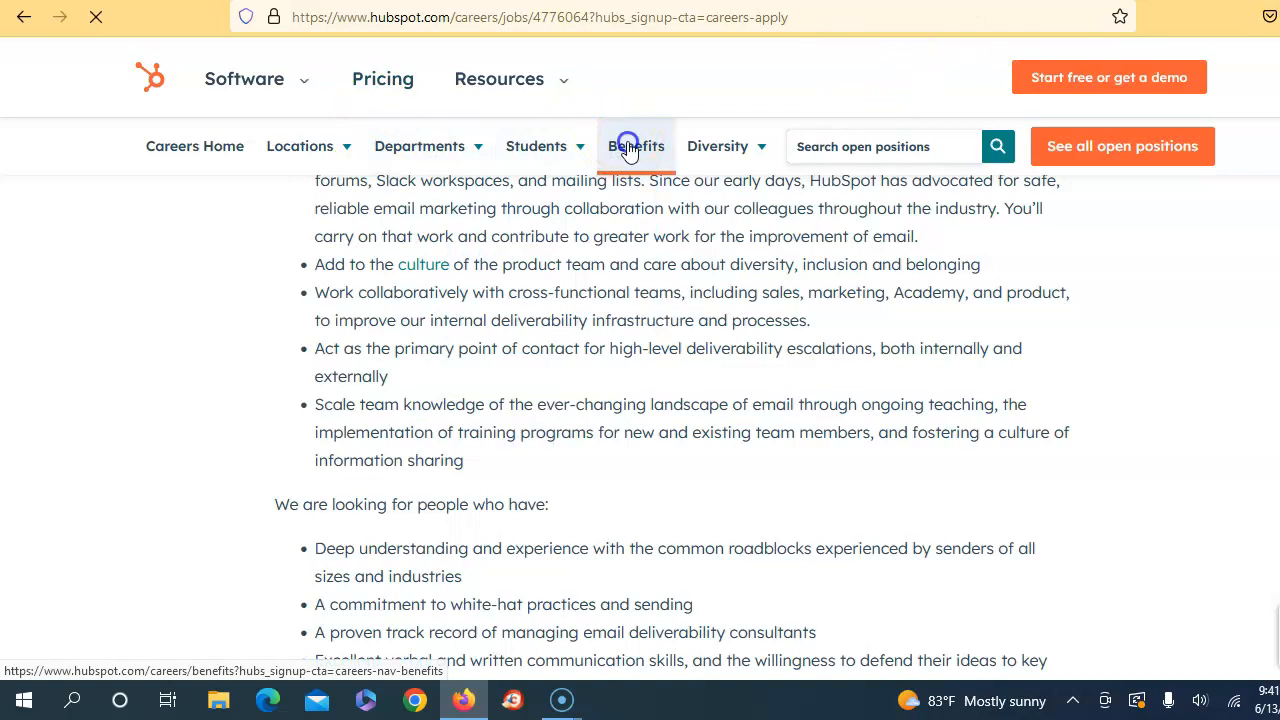
Read Benefits & Perks past Healthcare and Parental Benefits to Financial Wellbeing and Tuition Reimbursement.
left_click(634, 146)
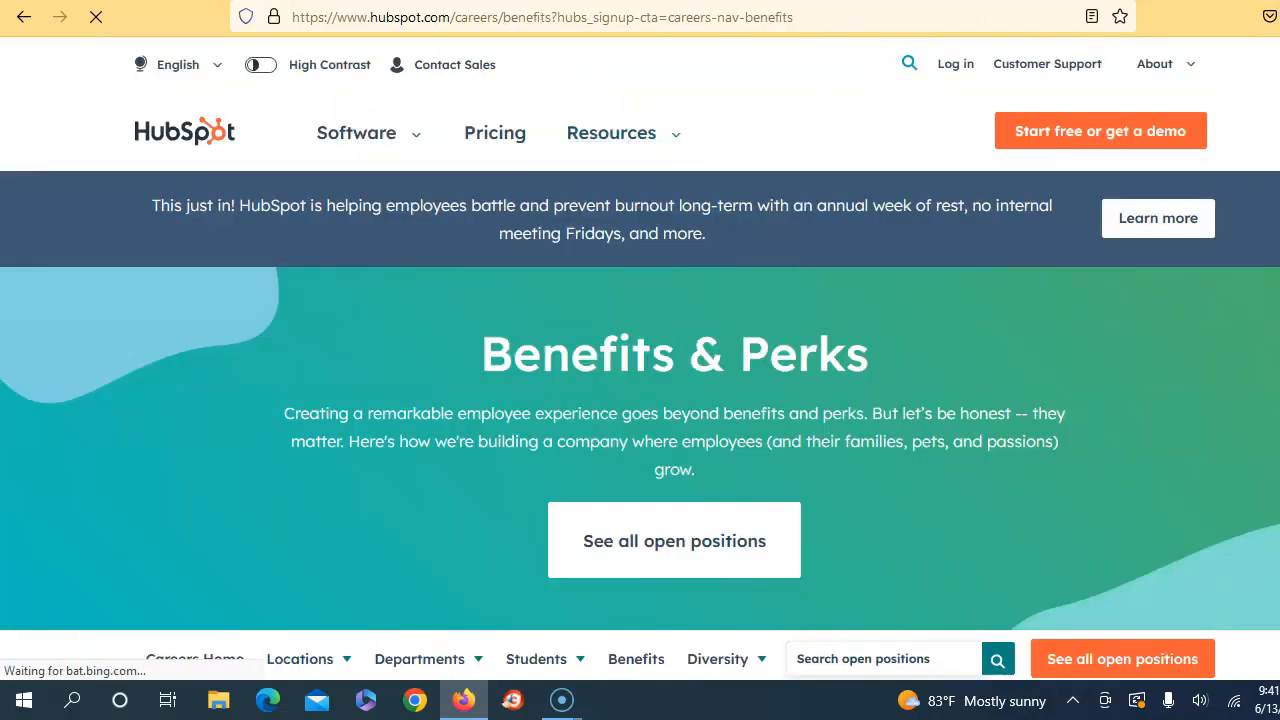
scroll("down", 3)
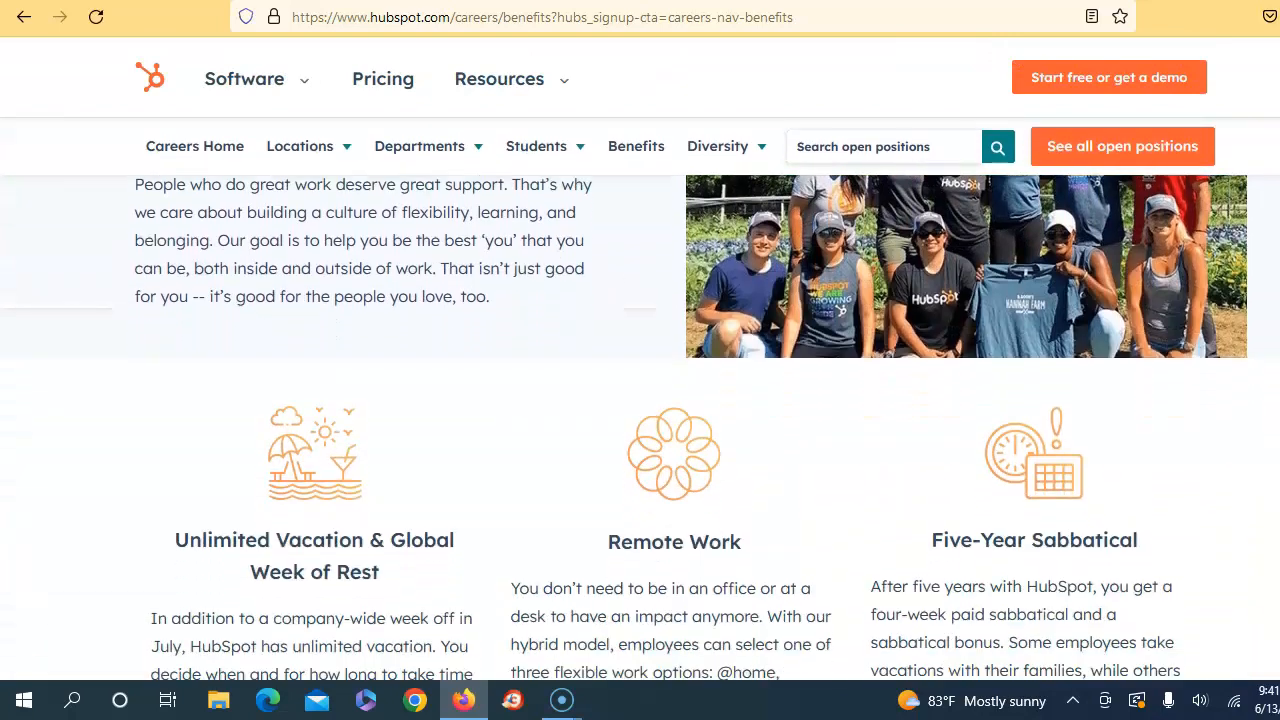
scroll("down", 3)
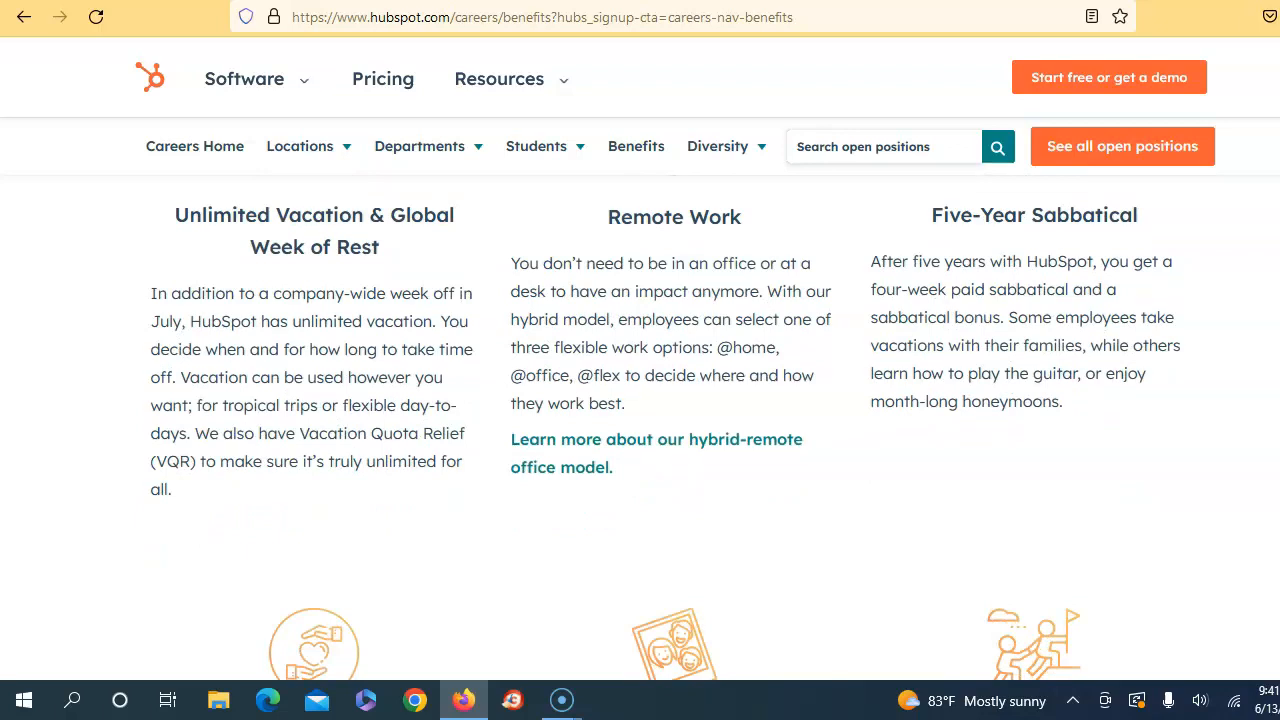
scroll("down", 3)
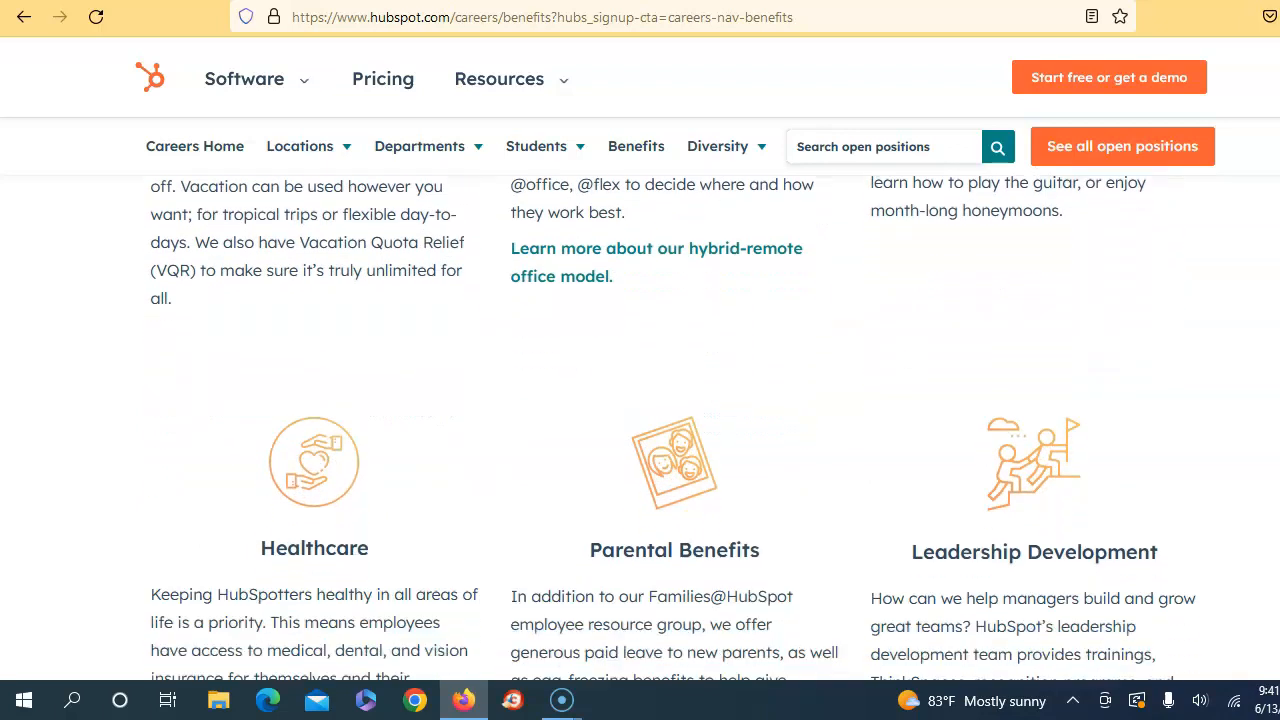
scroll("down", 3)
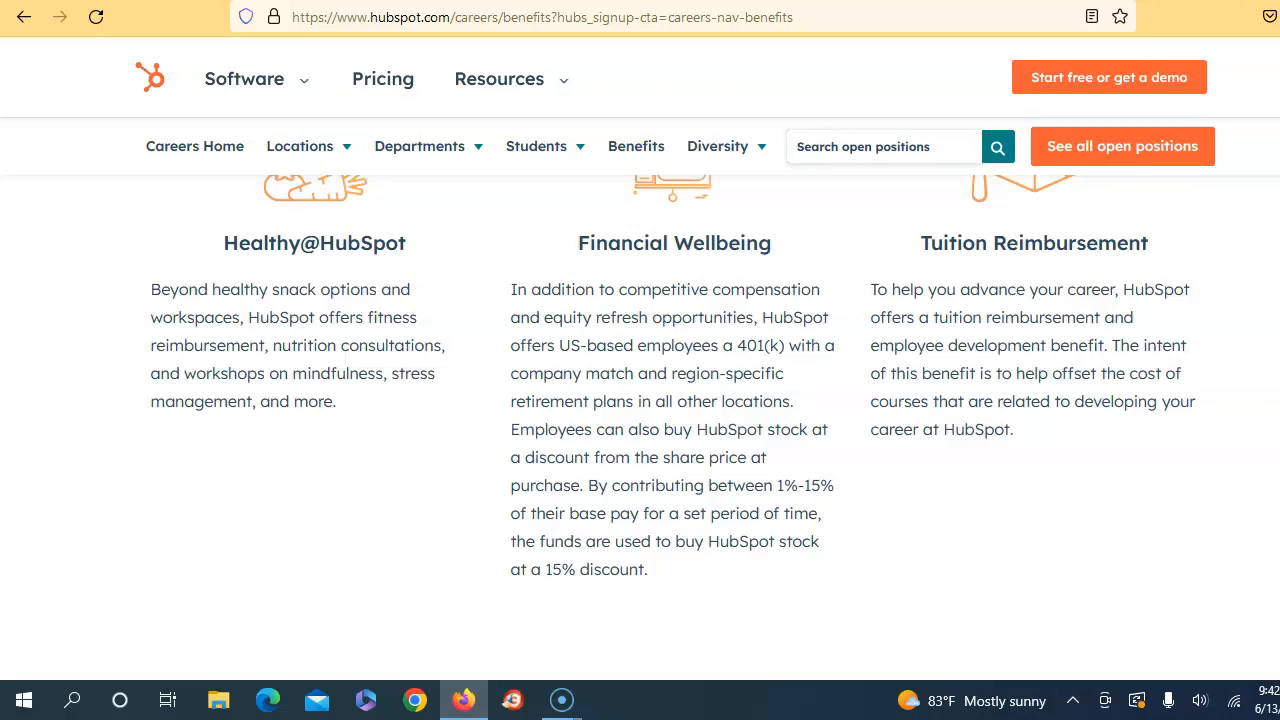
Read Ongoing Learning, Employee Resource Groups, Volunteering and the Free Books testimonial.
scroll("down", 3)
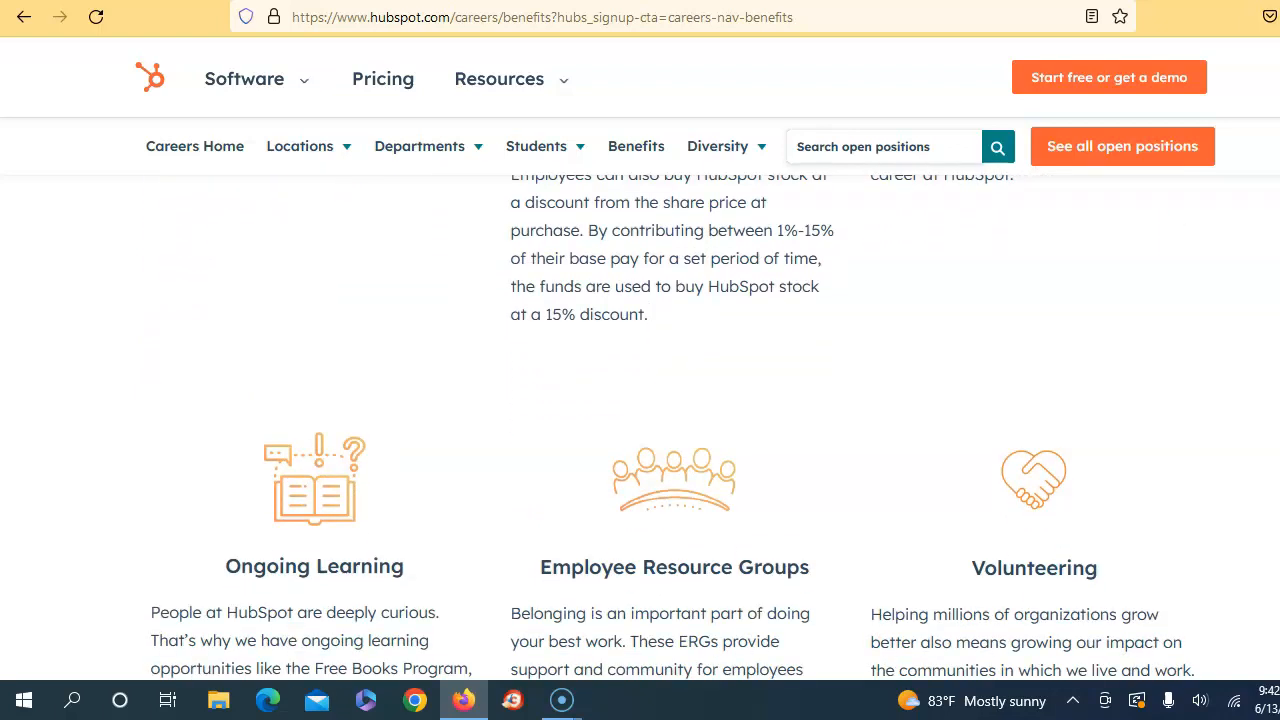
scroll("down", 3)
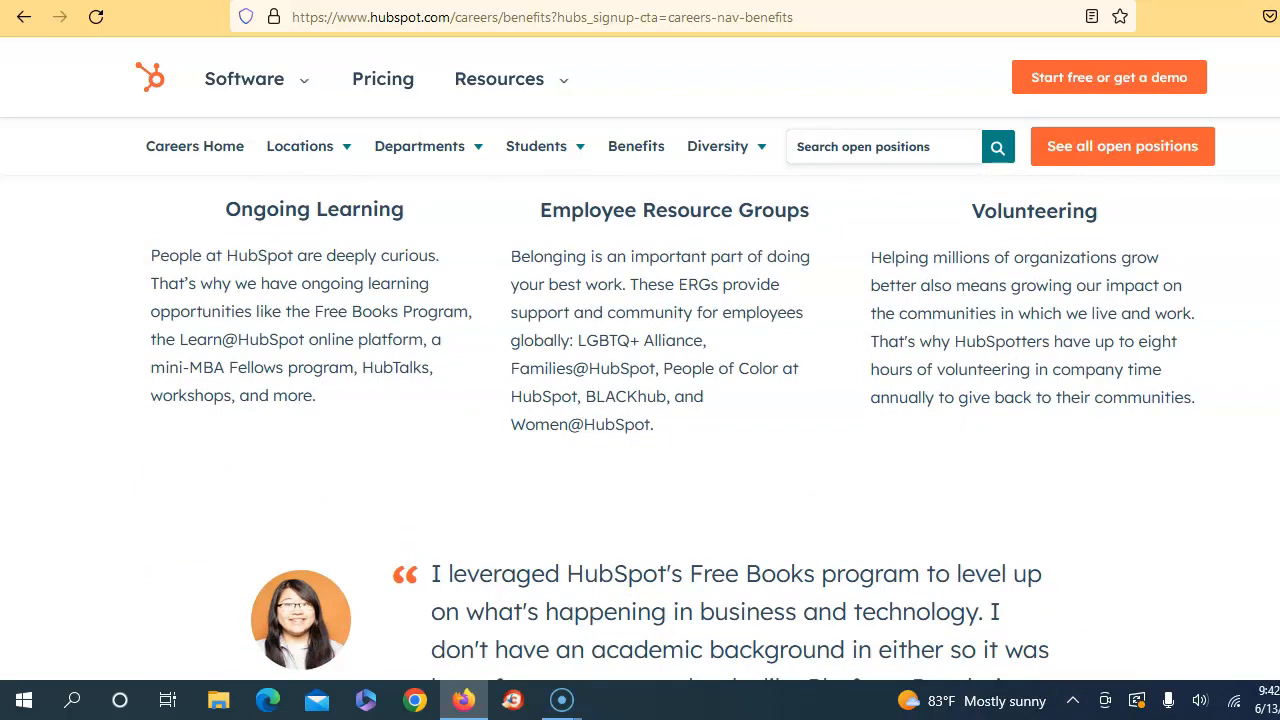
scroll("down", 3)
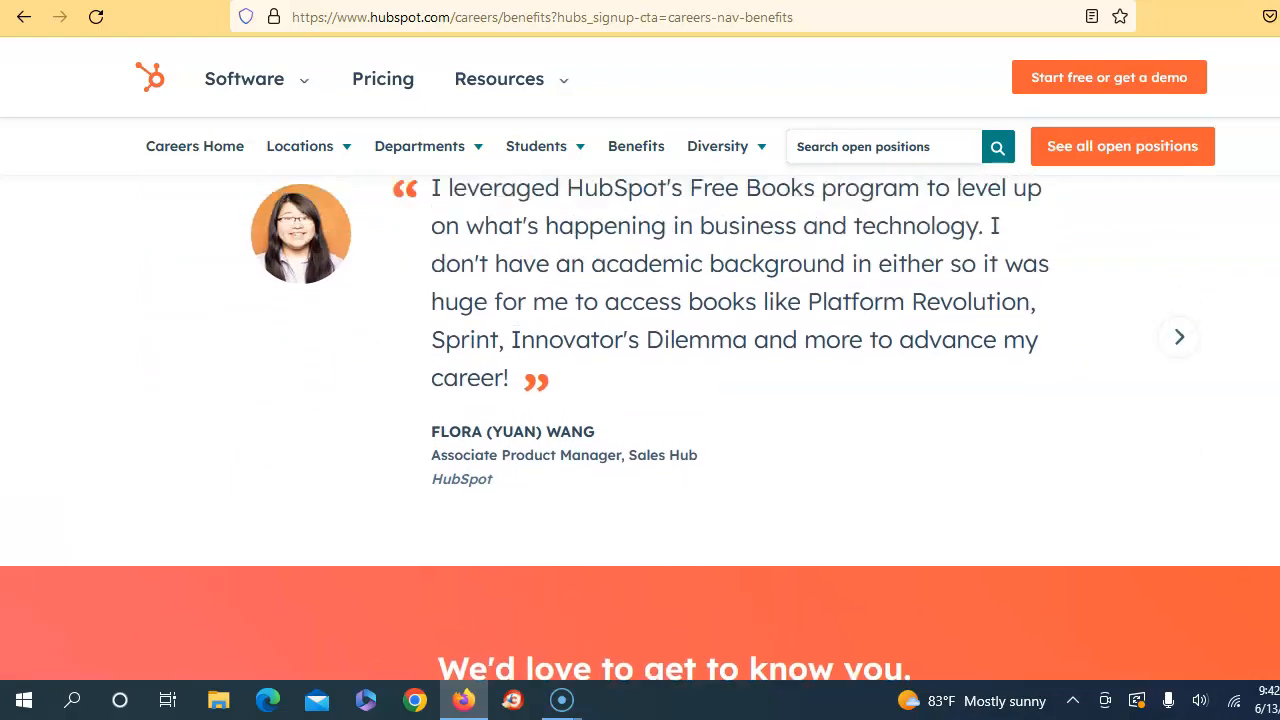
scroll("down", 3)
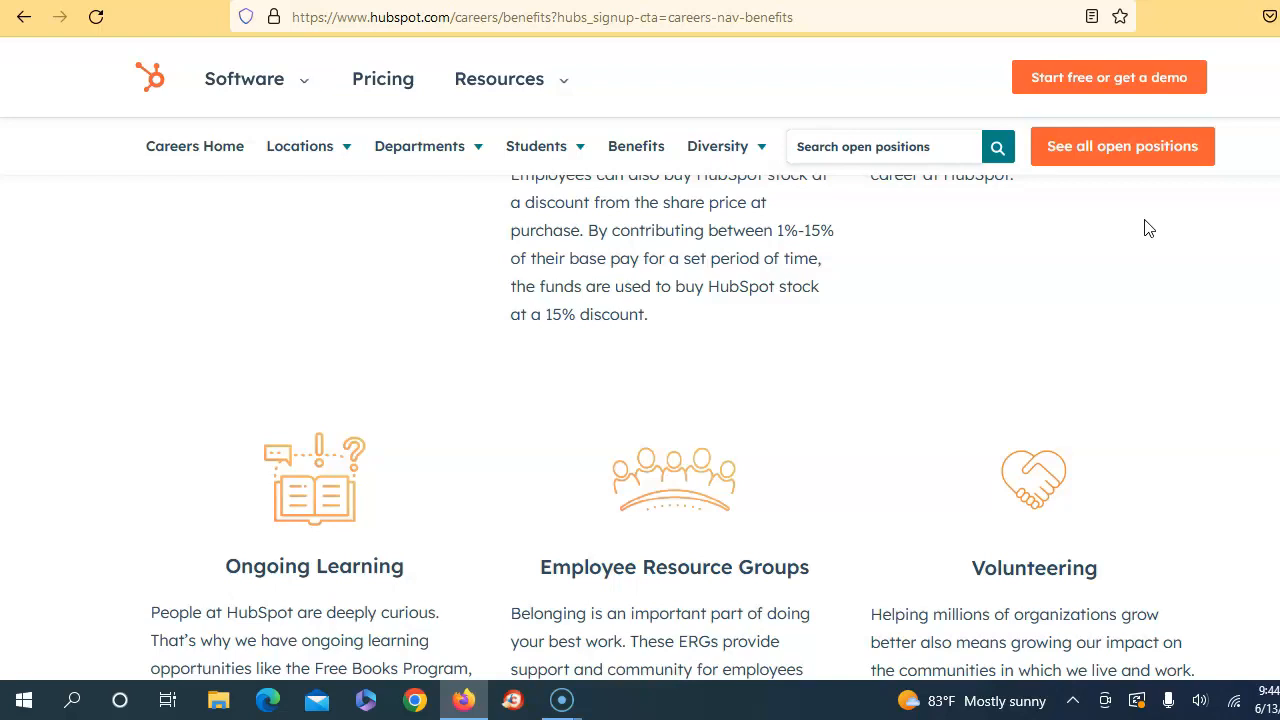
Review Unlimited Vacation, Remote Work and Five-Year Sabbatical, then go back to the Deliverability Team Lead posting.
left_click(416, 320)
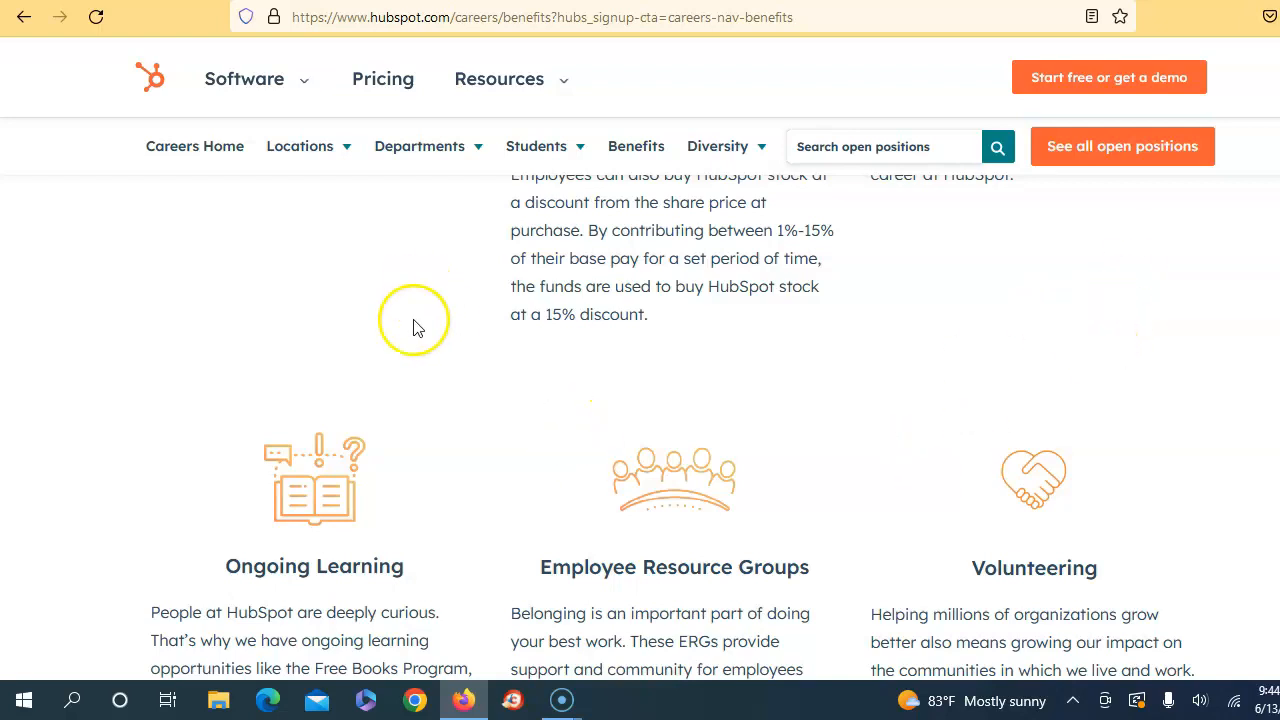
mouse_move(407, 344)
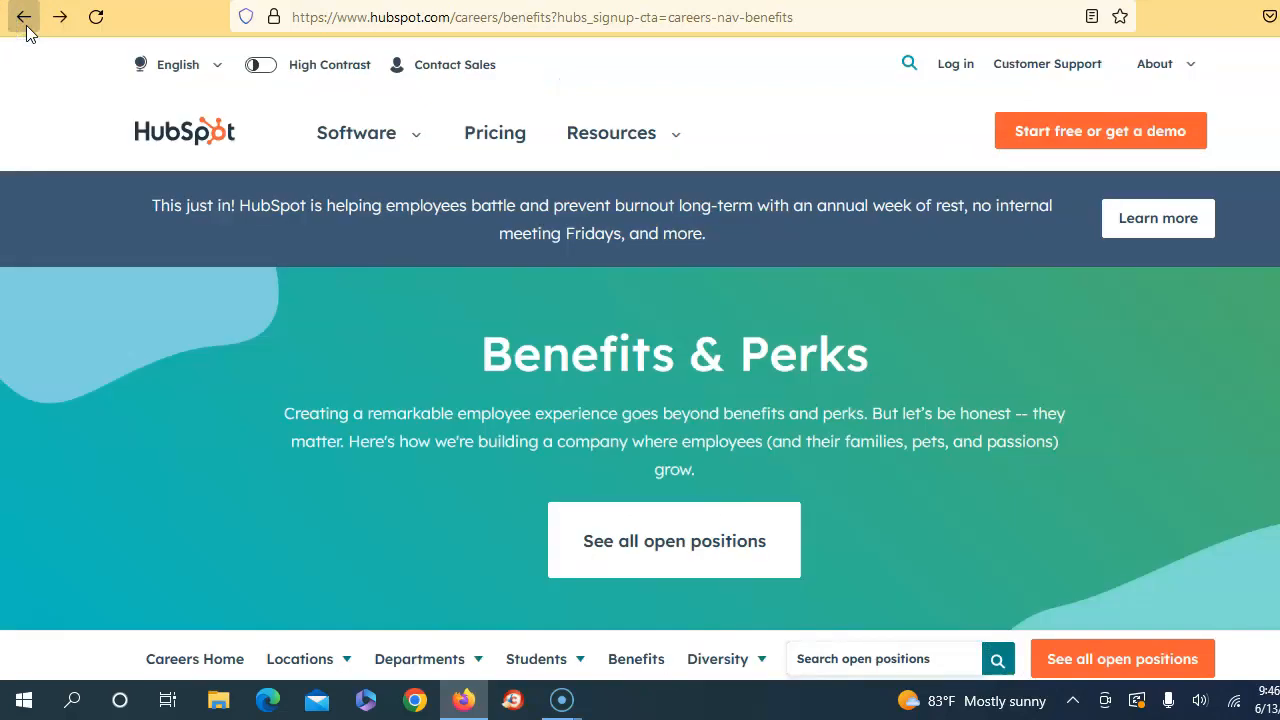
scroll("down", 3)
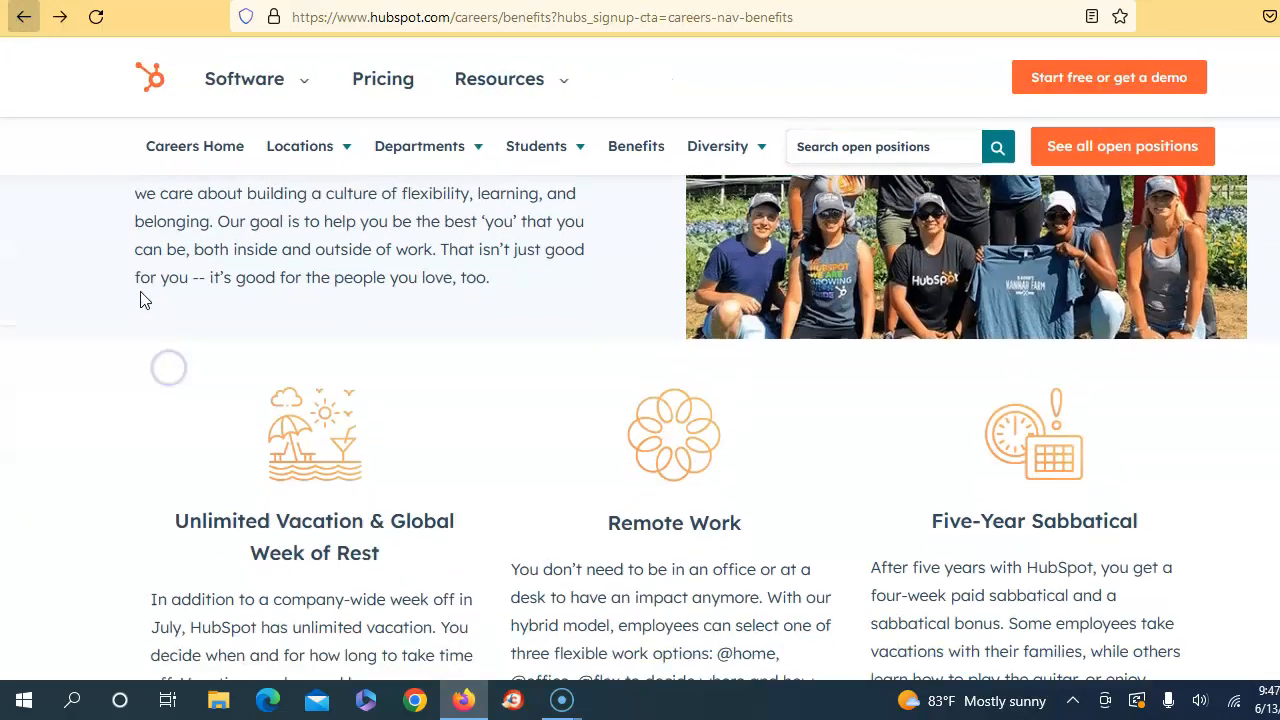
scroll("down", 3)
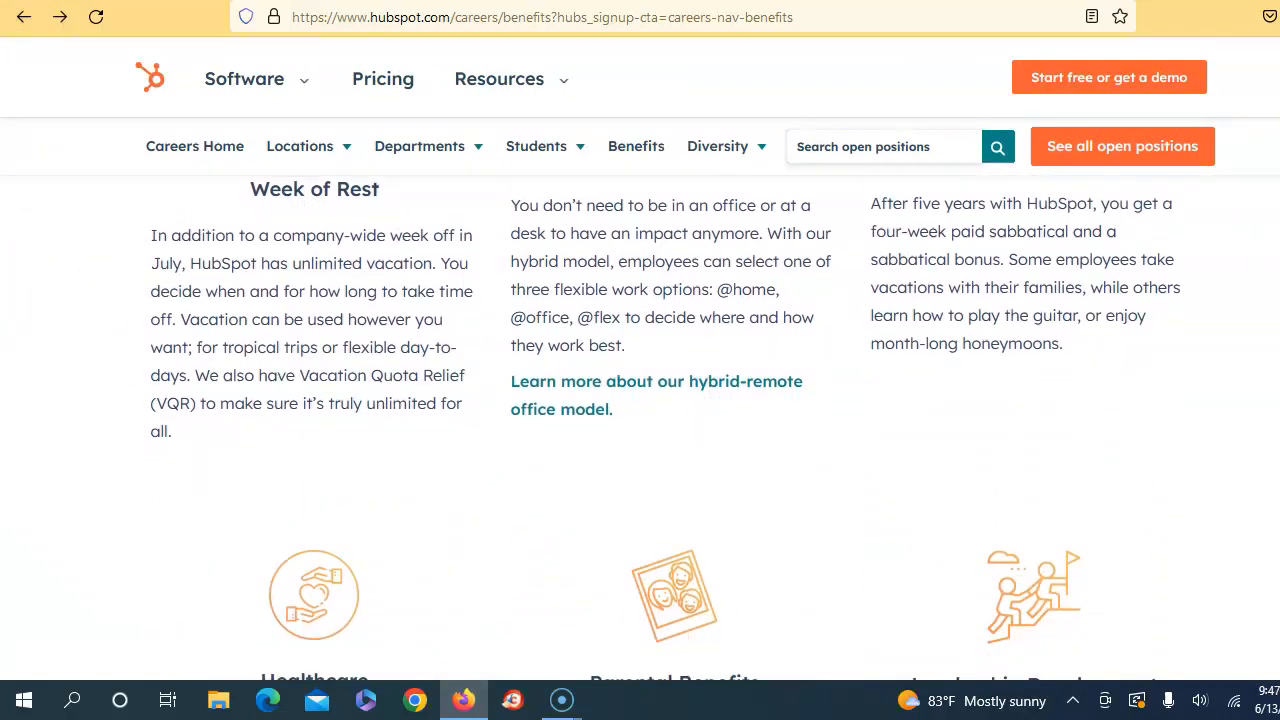
left_click(24, 17)
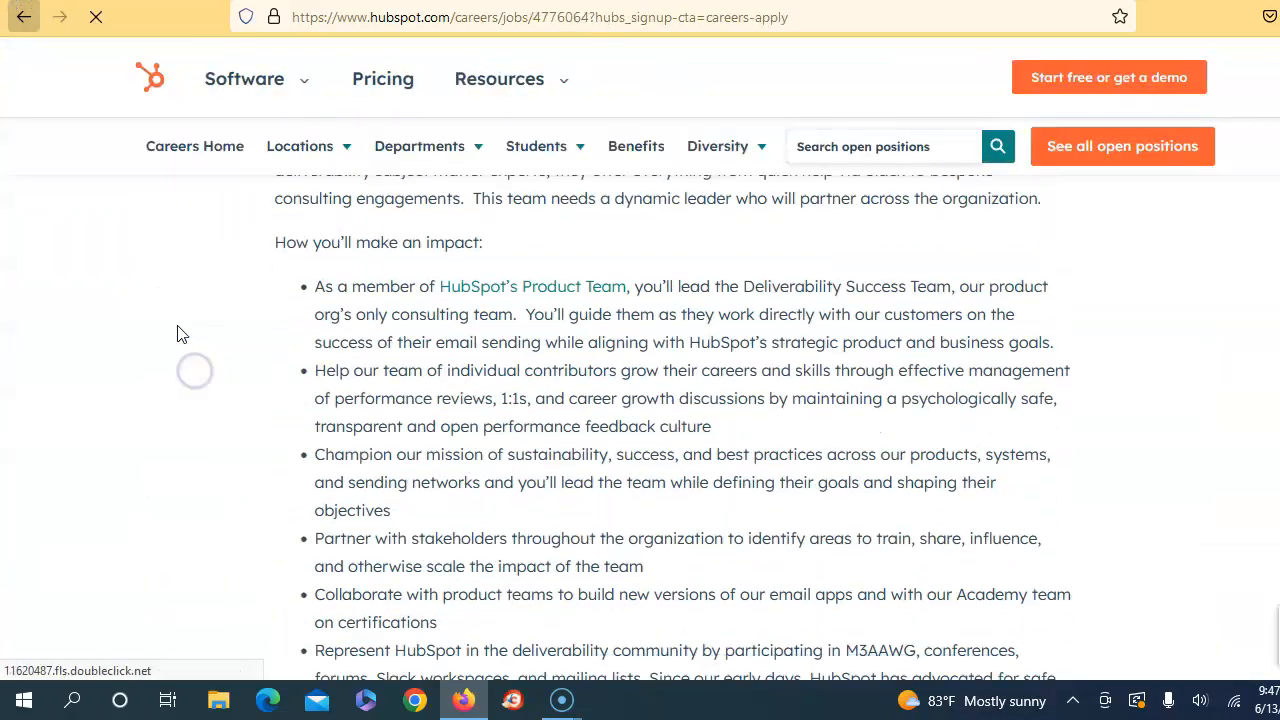
Scroll the Apply for This Job form down to the voluntary self-identification and disability sections.
scroll("down", 3)
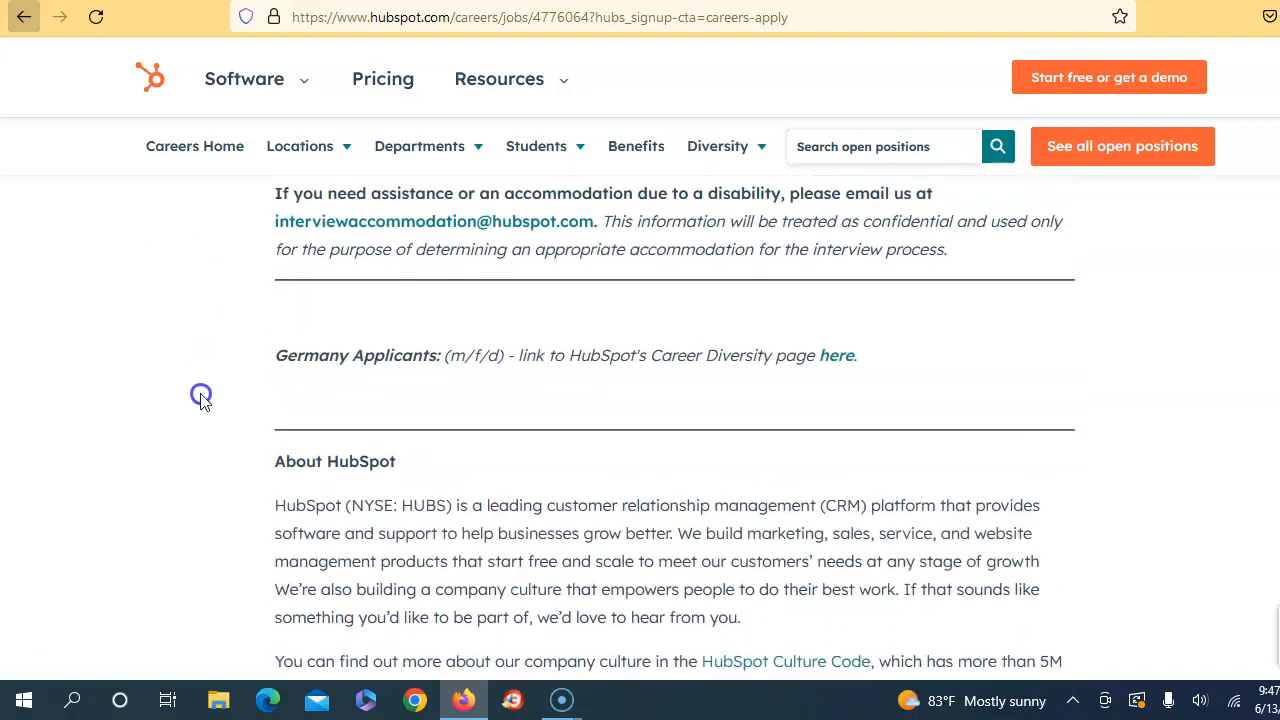
scroll("down", 3)
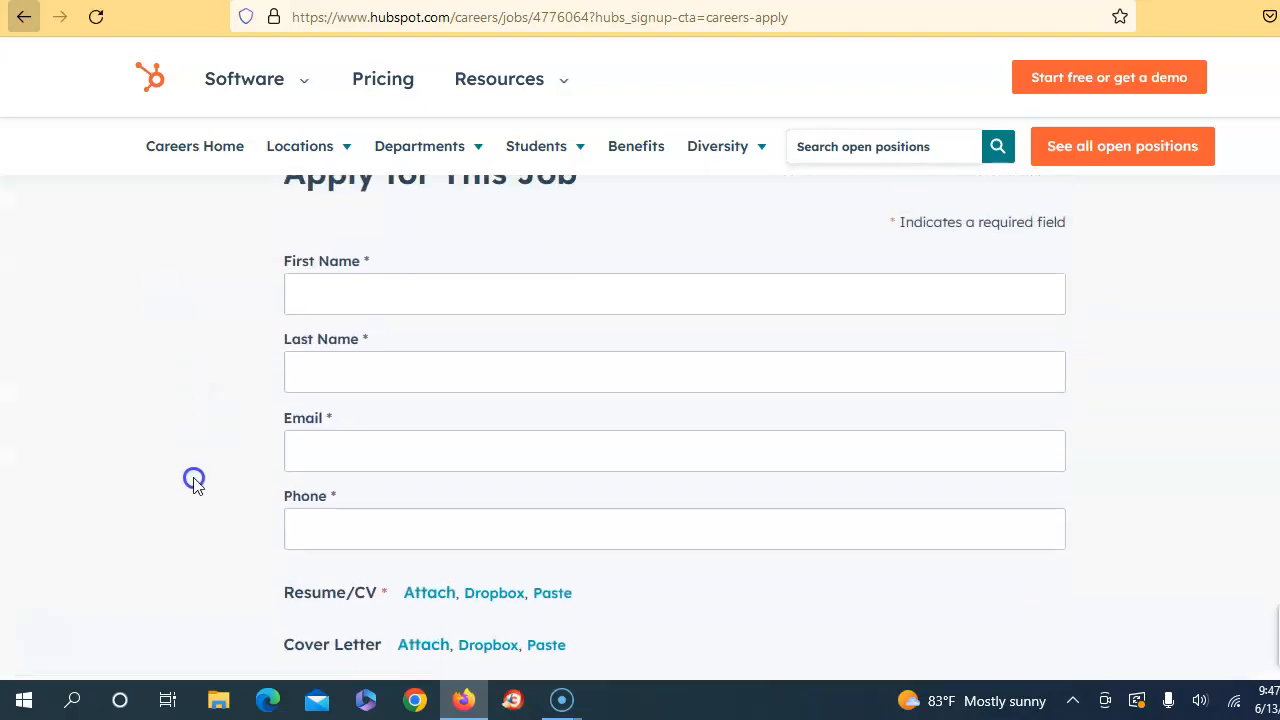
scroll("down", 3)
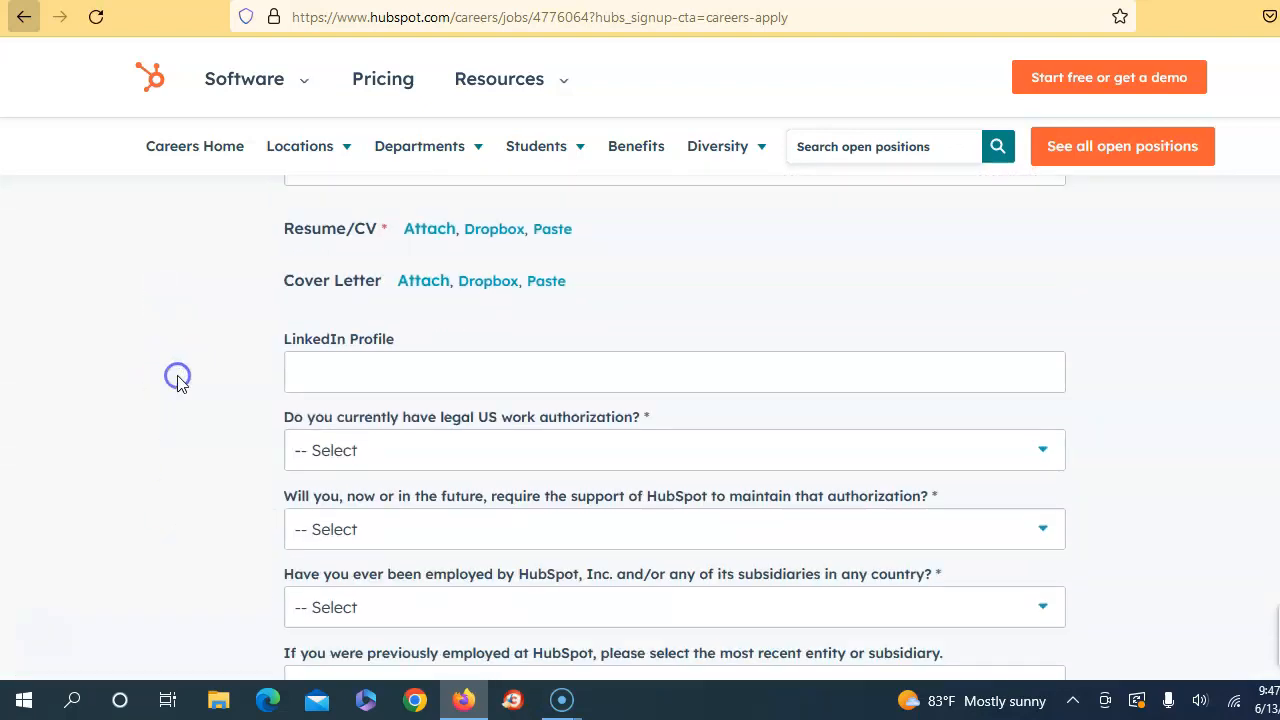
scroll("down", 3)
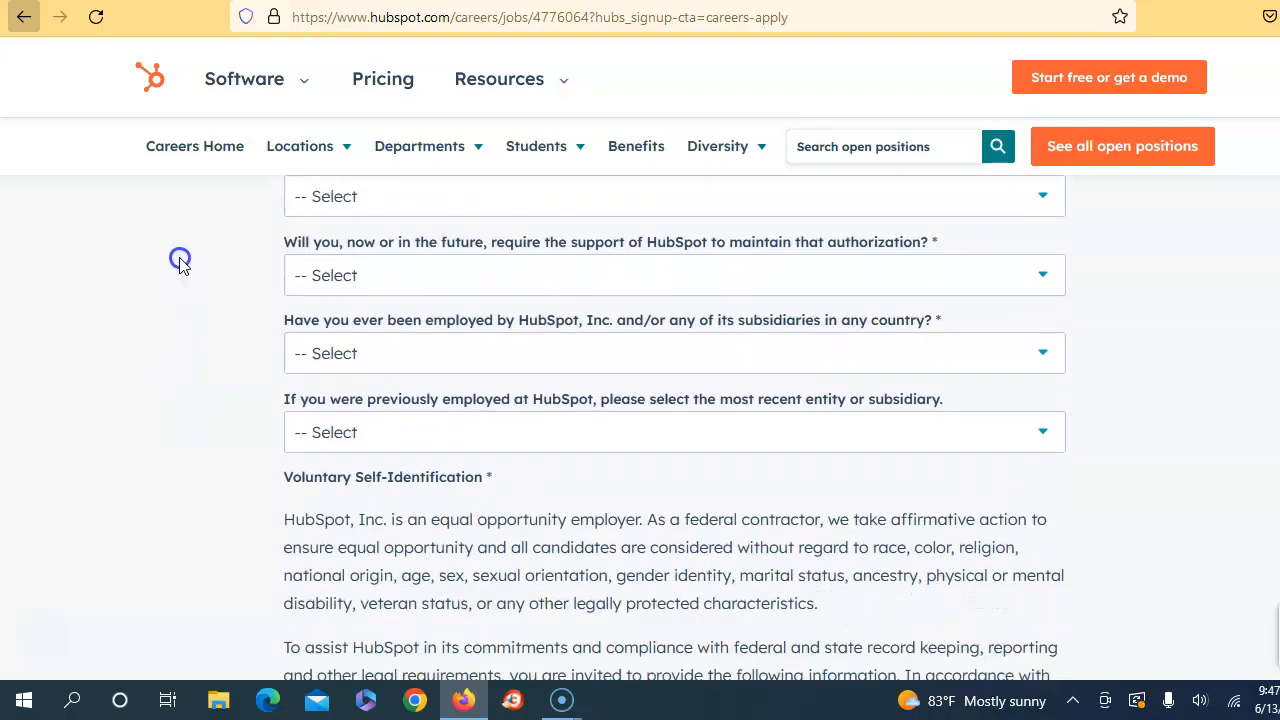
scroll("down", 3)
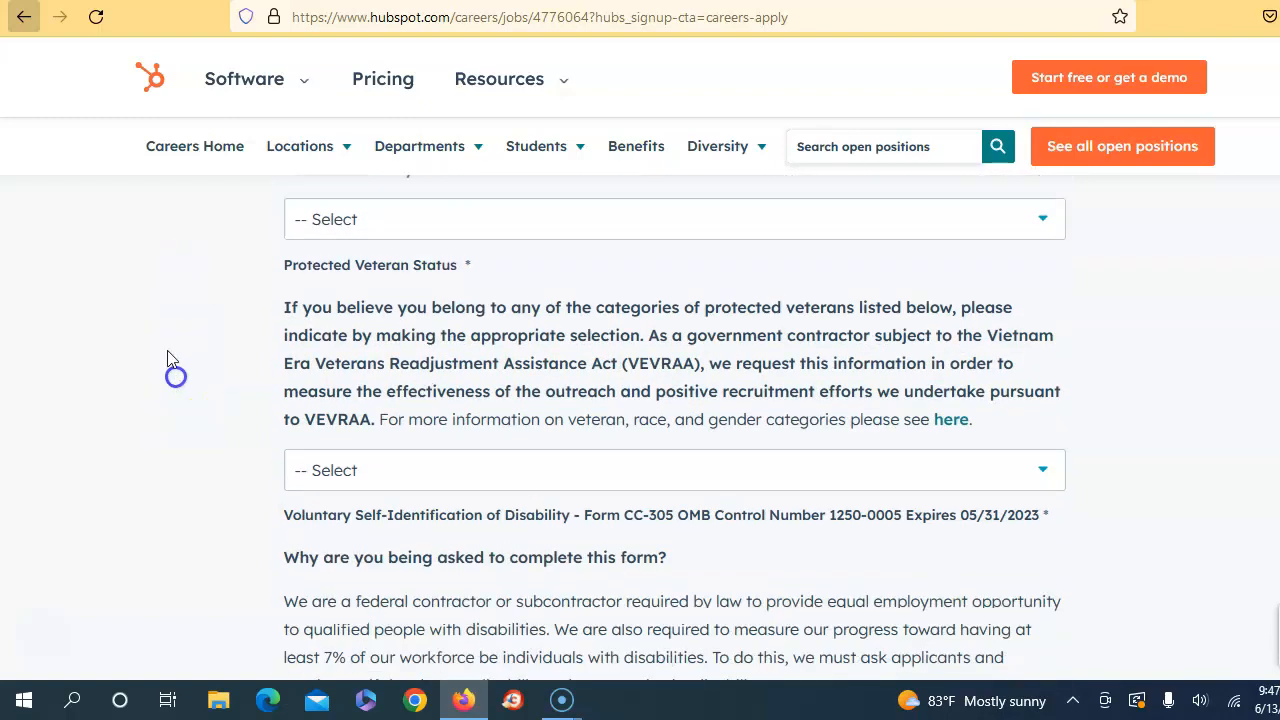
scroll("down", 3)
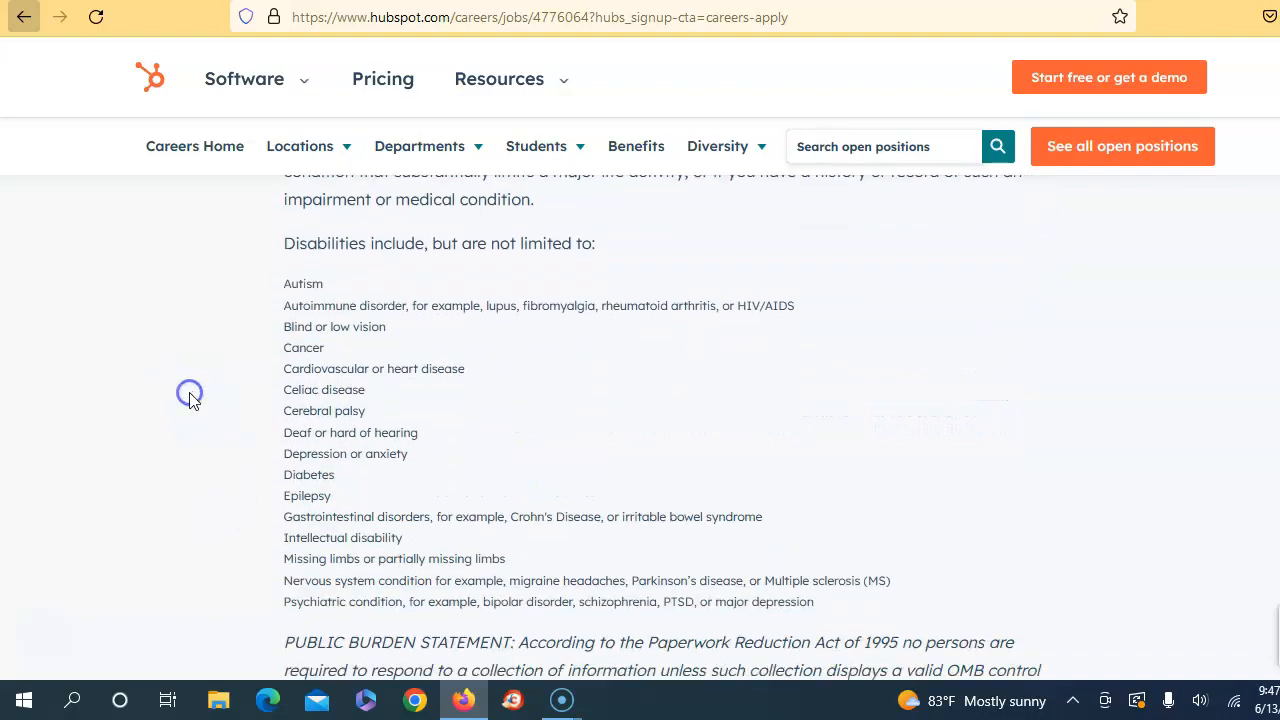
scroll("down", 3)
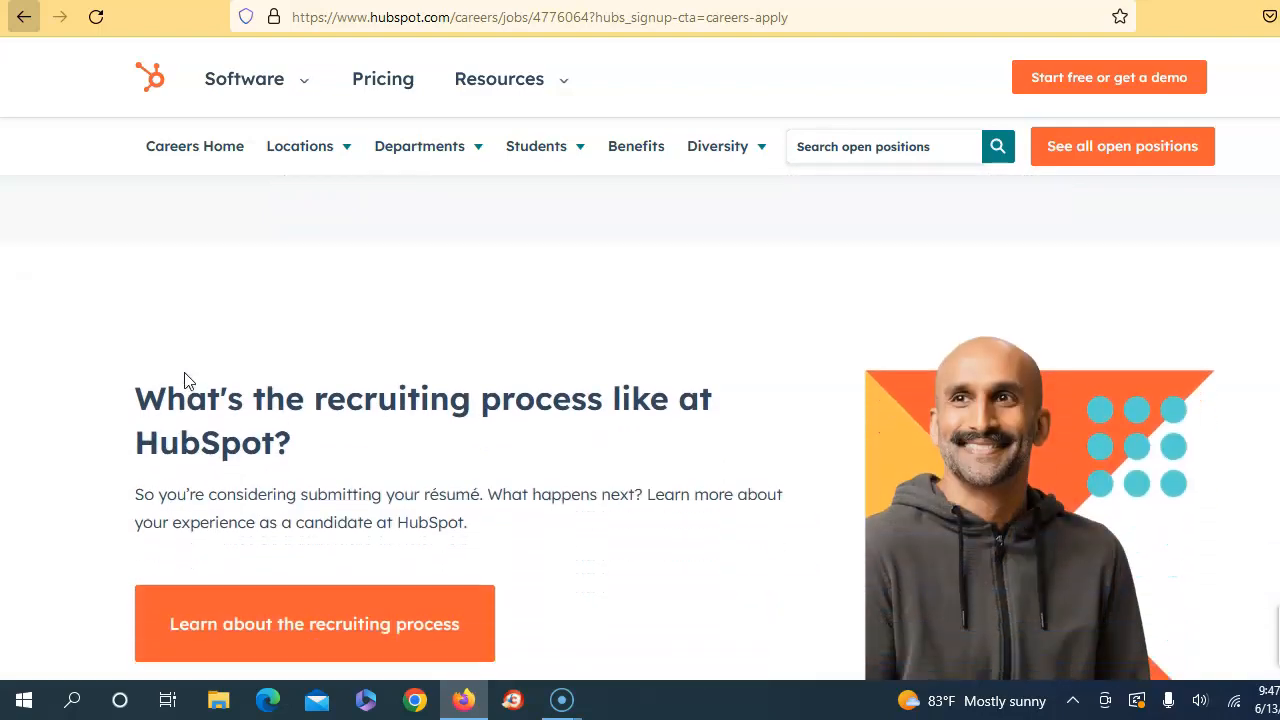
scroll("down", 3)
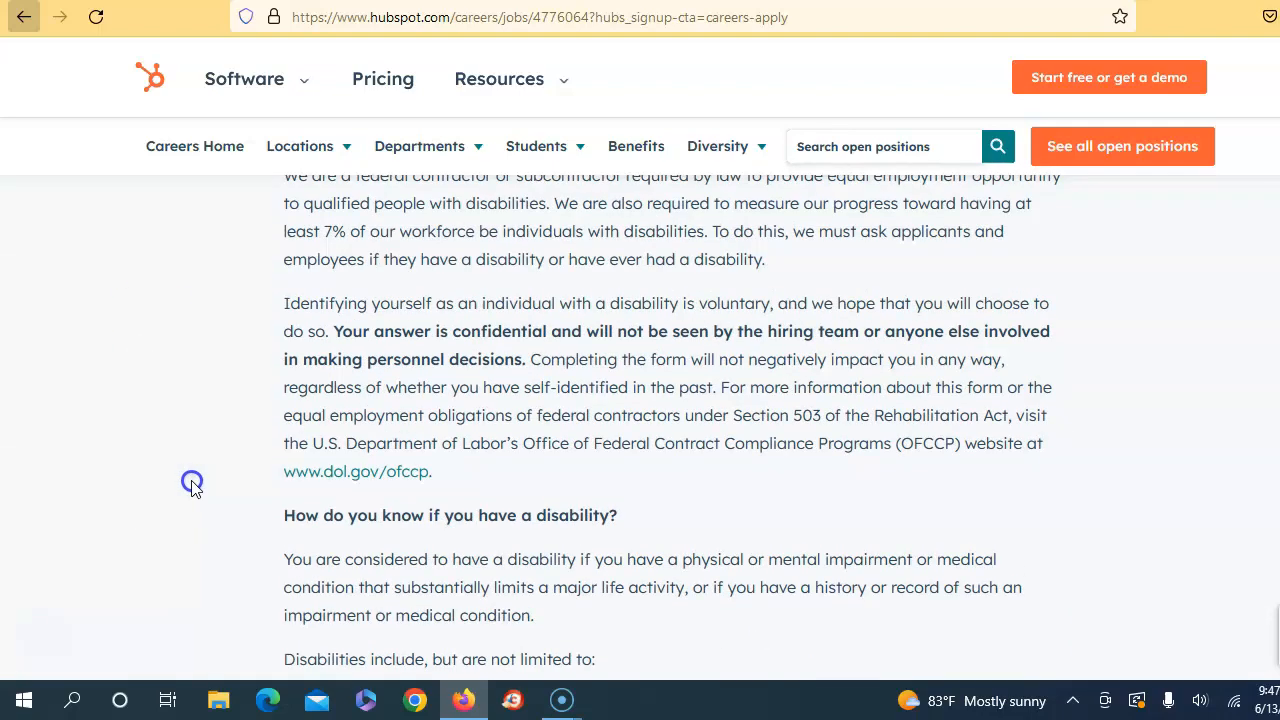
scroll("down", 3)
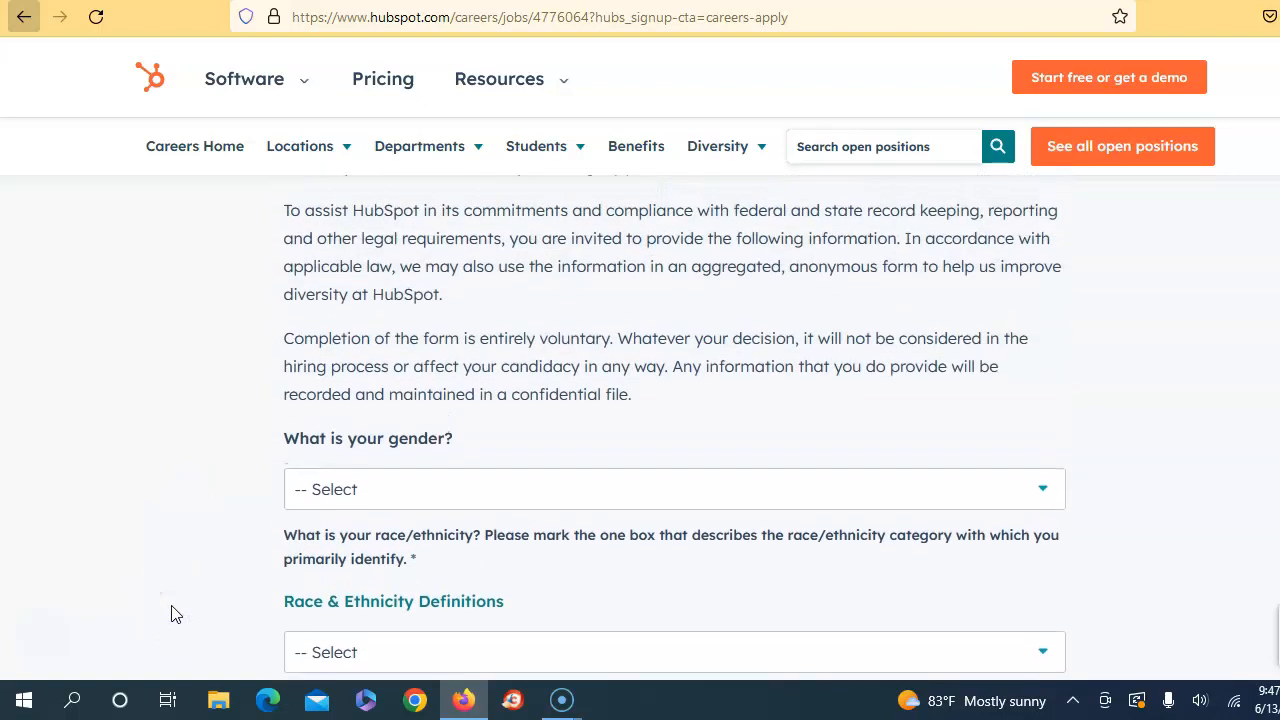